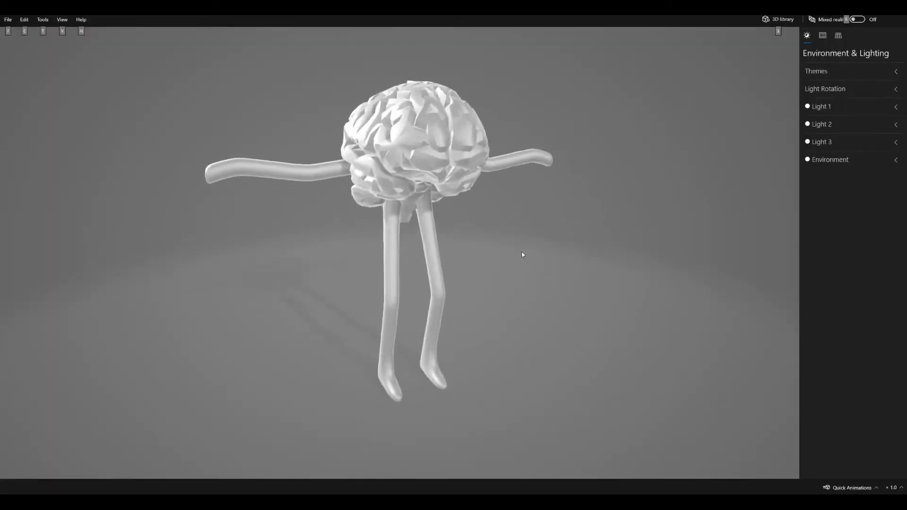
Step: Dismiss the welcome screen and start a new Adobe Dimension-template project with Brain_character.obj
{"action": "left_click_drag", "start_coordinate": [523, 255], "coordinate": [505, 255]}
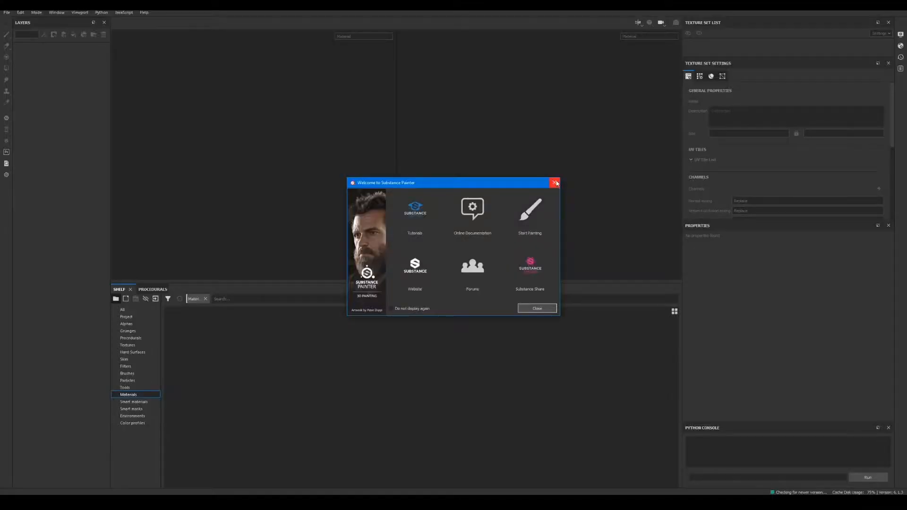
{"action": "left_click", "coordinate": [554, 183]}
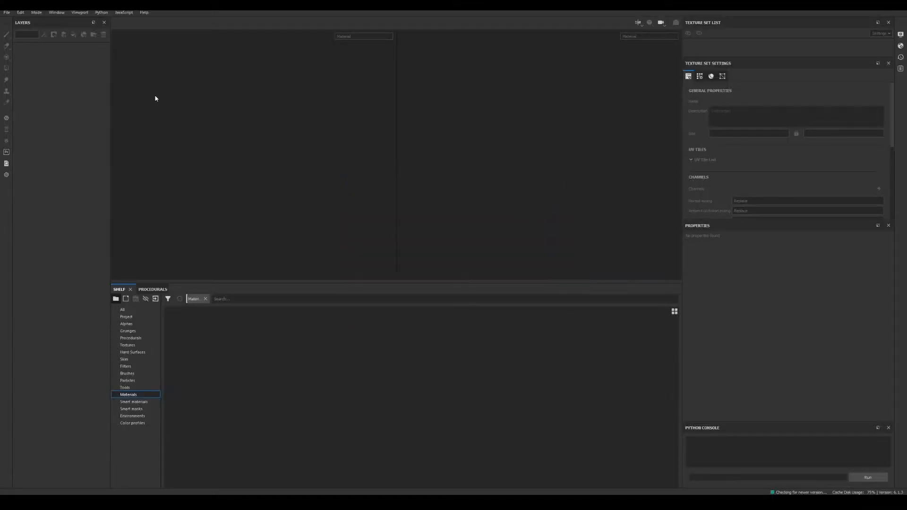
{"action": "left_click", "coordinate": [7, 12]}
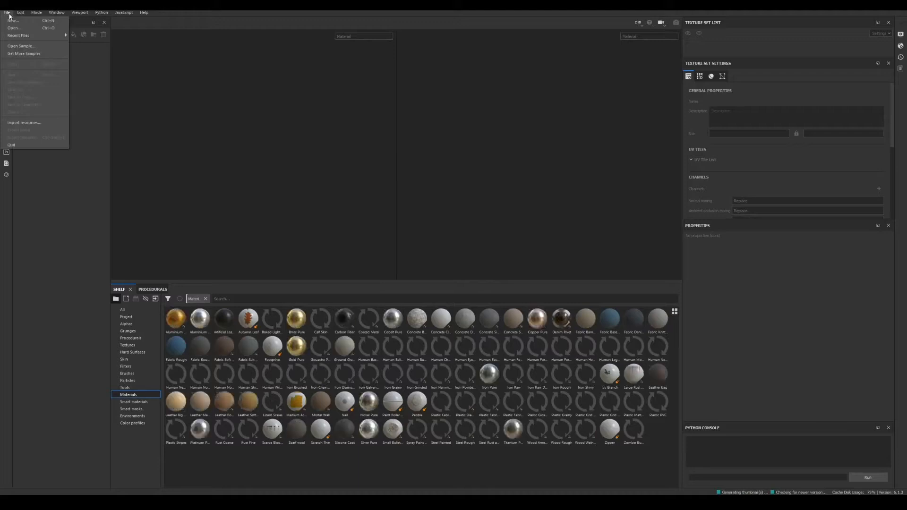
{"action": "left_click", "coordinate": [13, 20]}
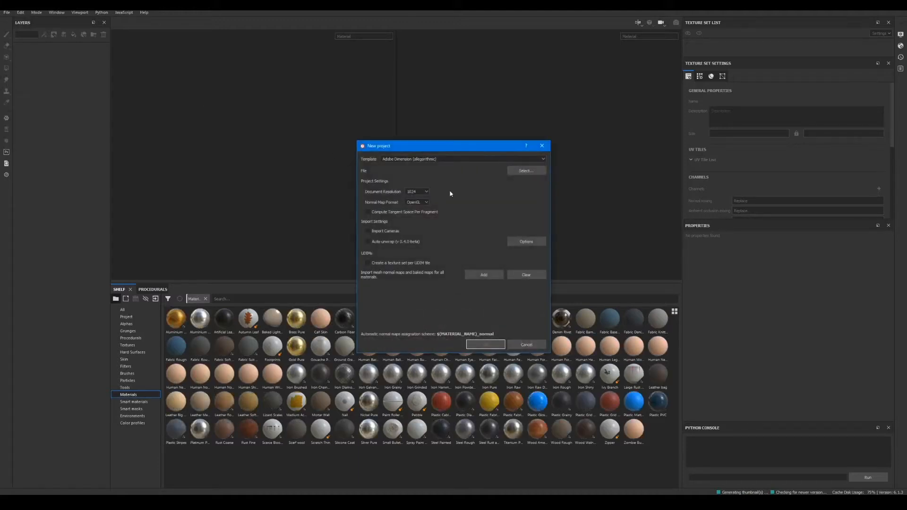
{"action": "left_click", "coordinate": [461, 159]}
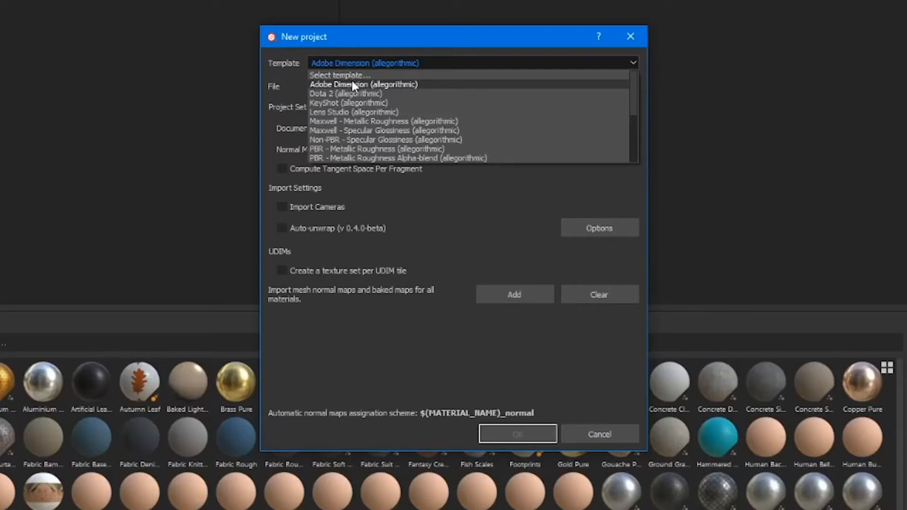
{"action": "left_click", "coordinate": [363, 84]}
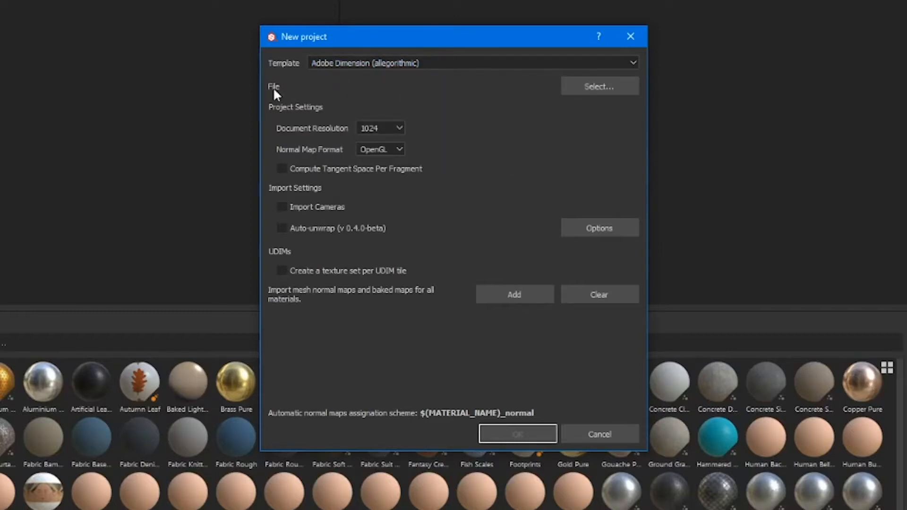
{"action": "left_click", "coordinate": [599, 86]}
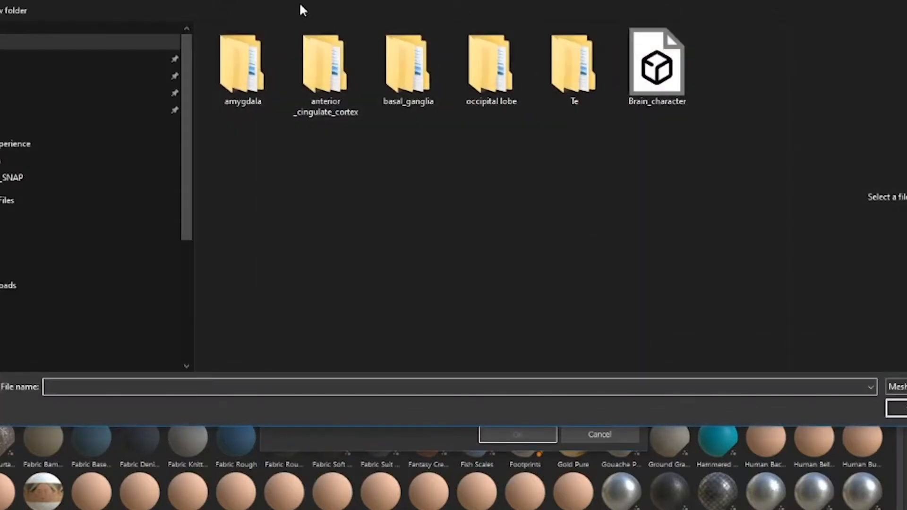
{"action": "left_click", "coordinate": [657, 67]}
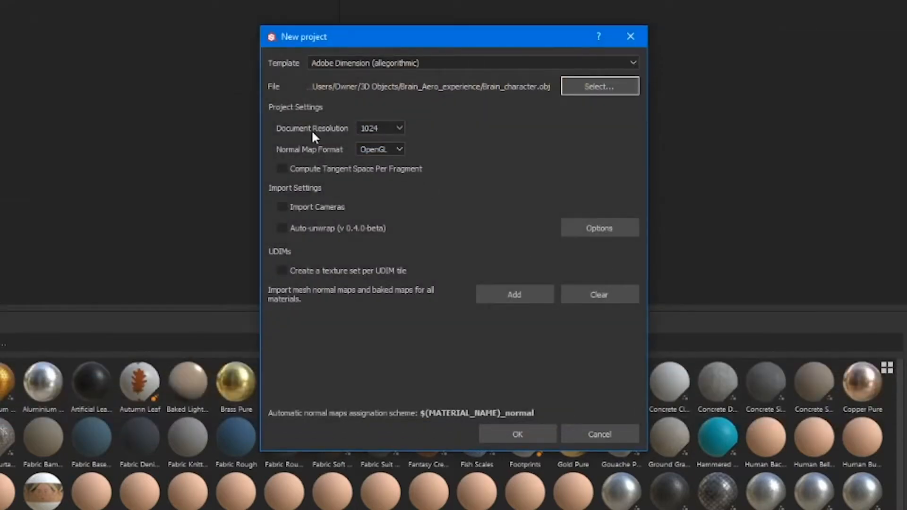
Step: Keep 1024 document resolution, enable Auto-unwrap, and create the Brain_character project
{"action": "left_click", "coordinate": [380, 128]}
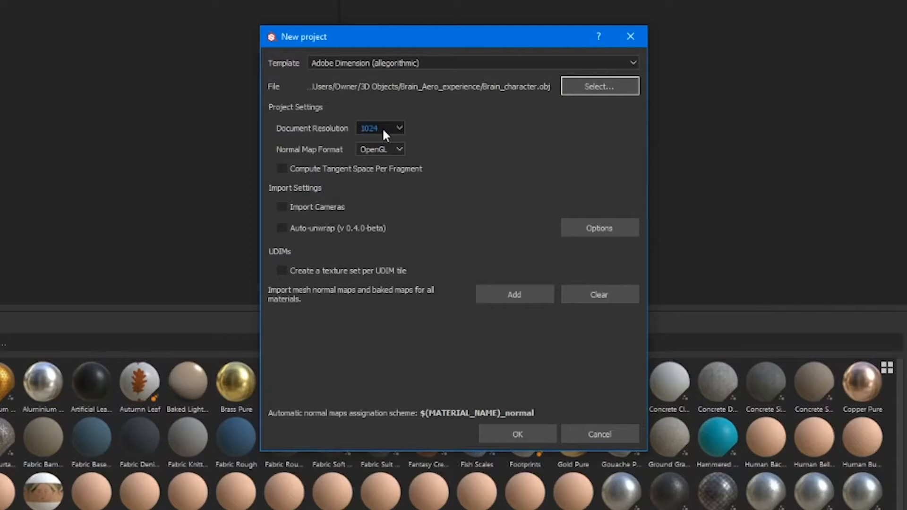
{"action": "left_click", "coordinate": [380, 128]}
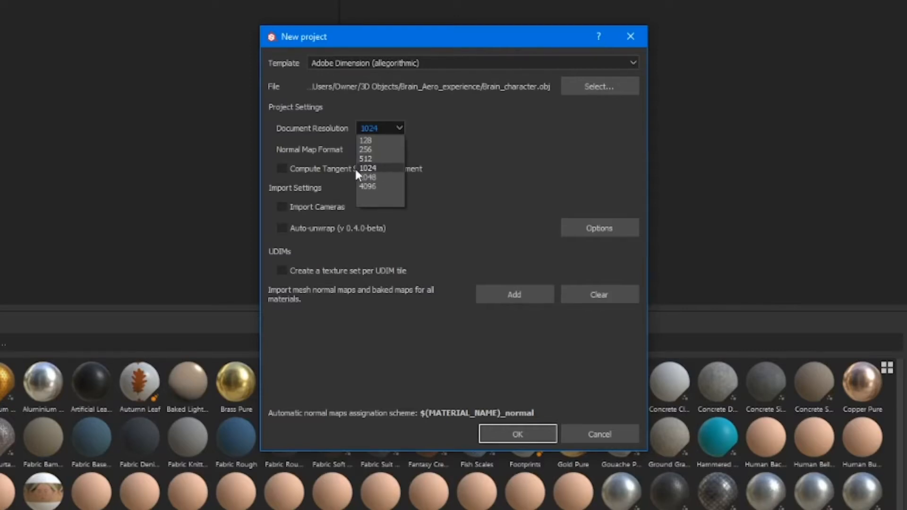
{"action": "left_click", "coordinate": [368, 168]}
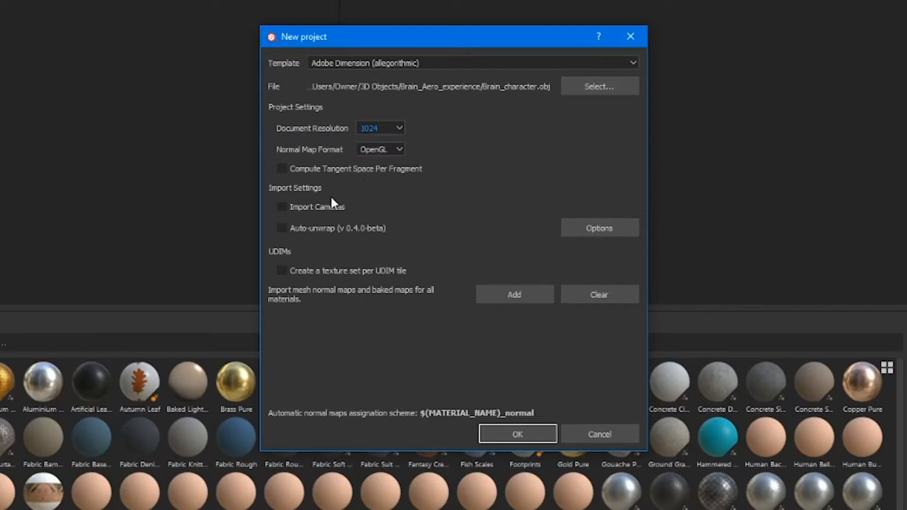
{"action": "left_click", "coordinate": [281, 228]}
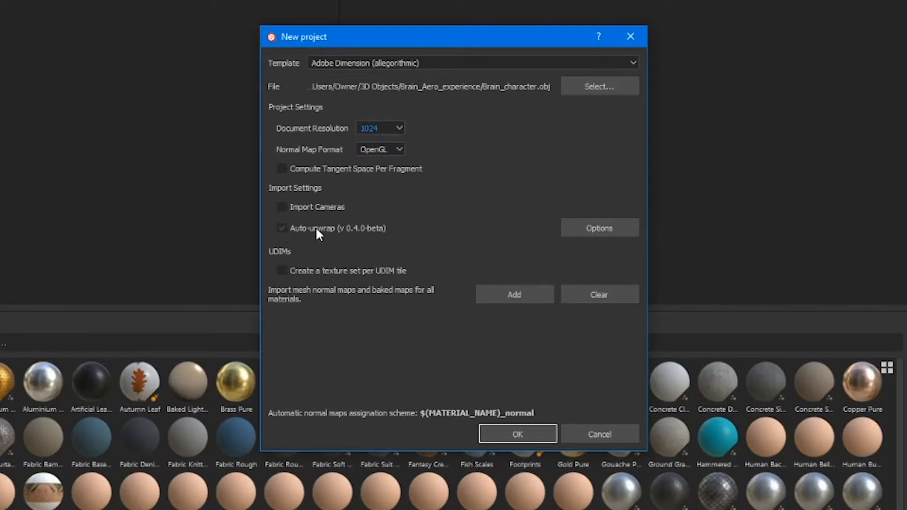
{"action": "mouse_move", "coordinate": [318, 236]}
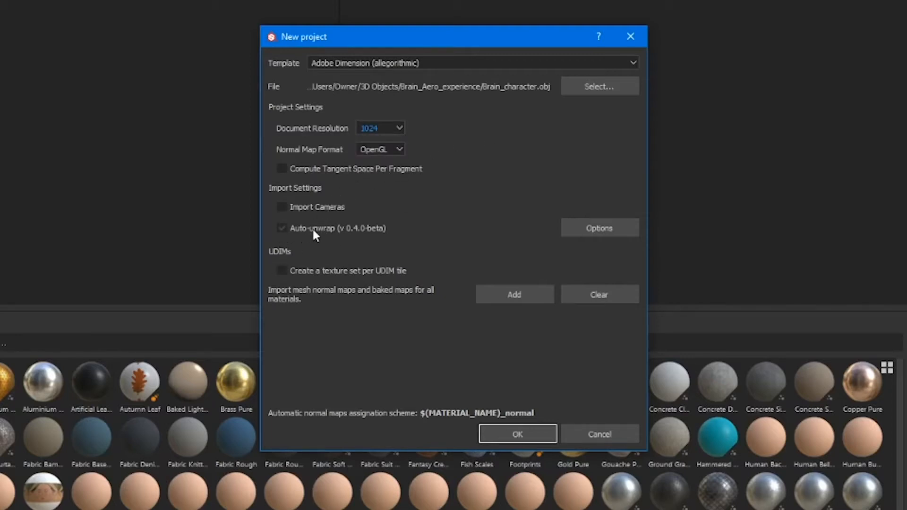
{"action": "mouse_move", "coordinate": [292, 235]}
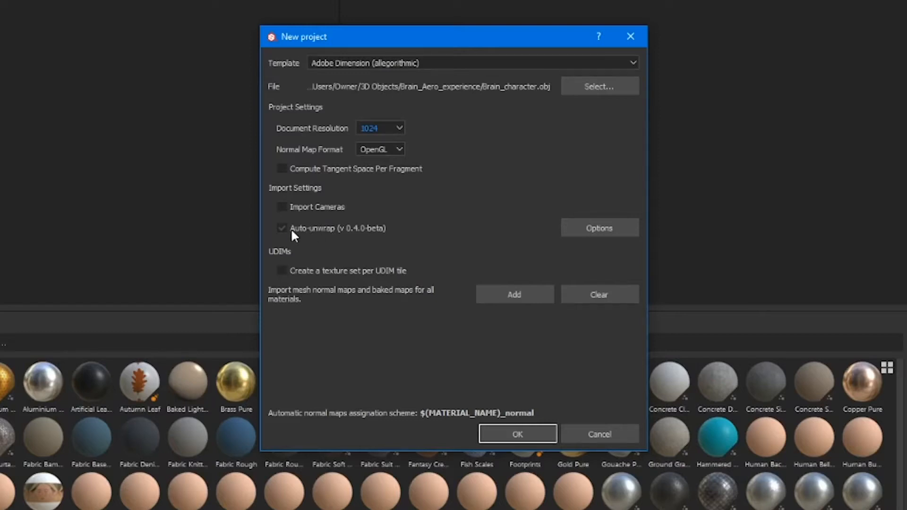
{"action": "left_click", "coordinate": [282, 228]}
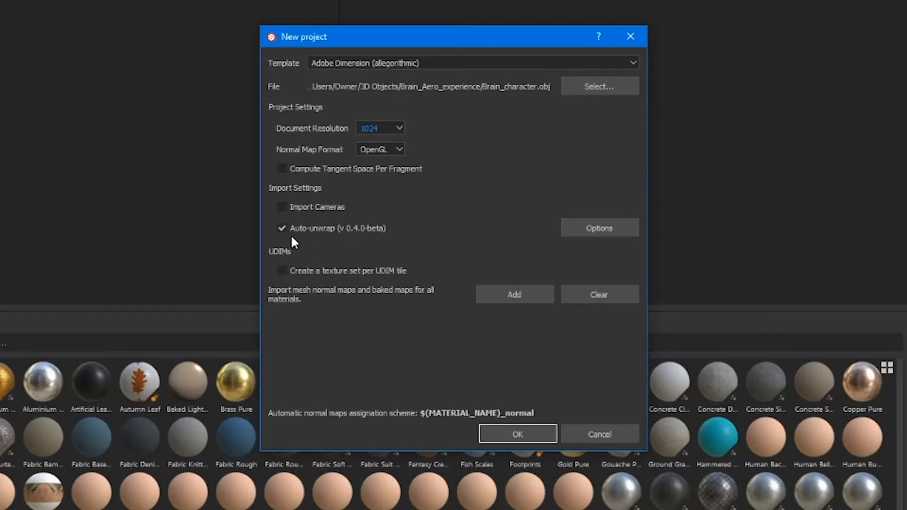
{"action": "mouse_move", "coordinate": [330, 238]}
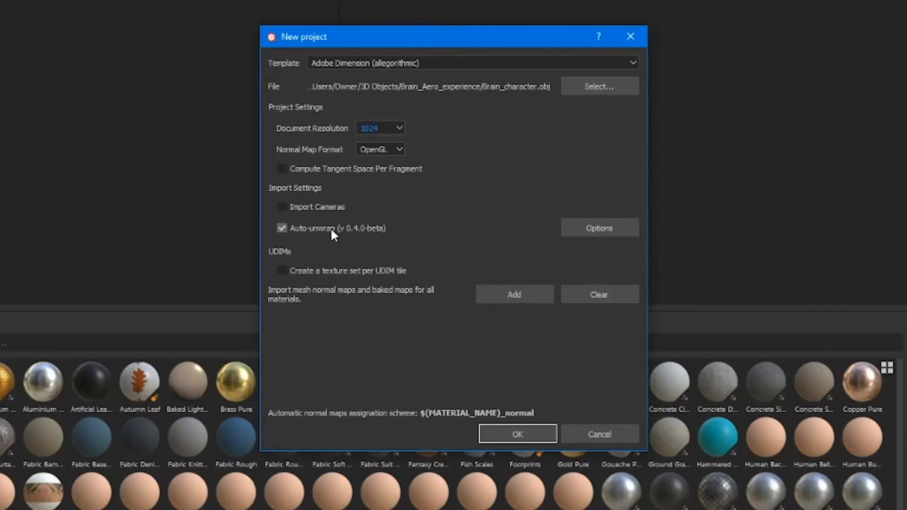
{"action": "mouse_move", "coordinate": [340, 236]}
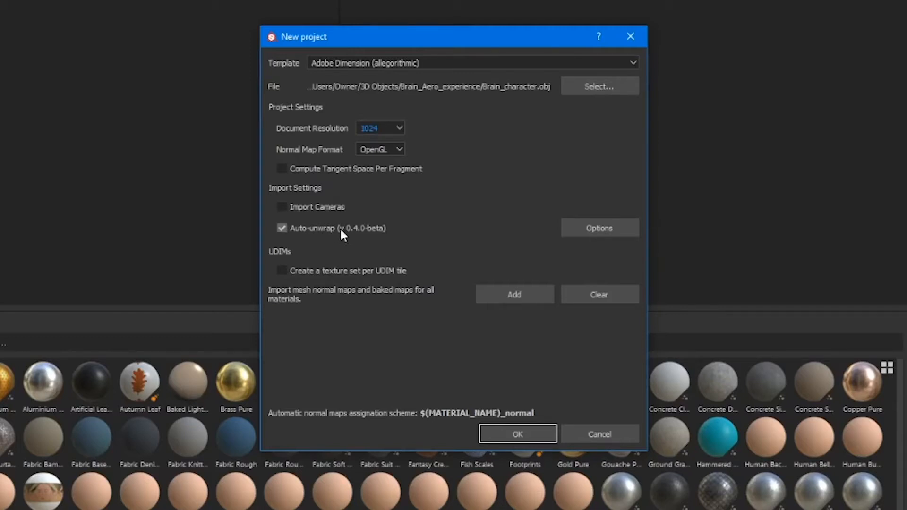
{"action": "mouse_move", "coordinate": [298, 240]}
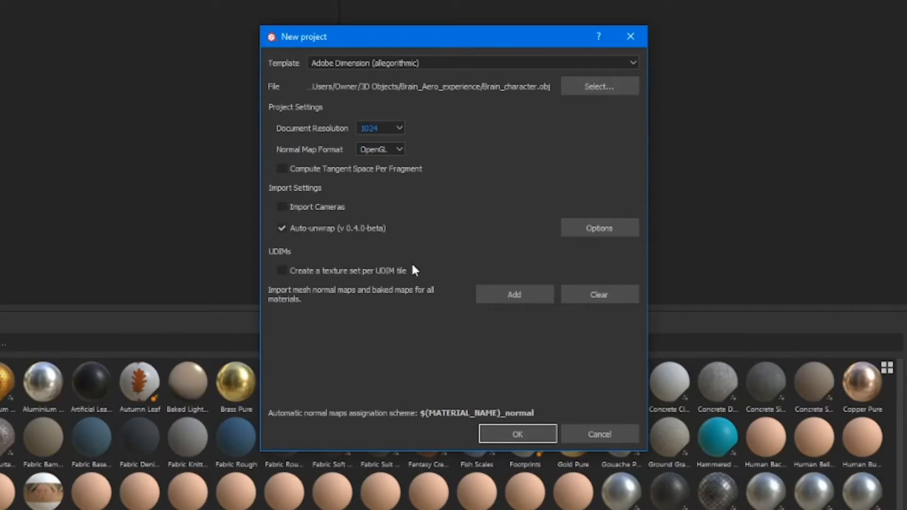
{"action": "left_click", "coordinate": [282, 169]}
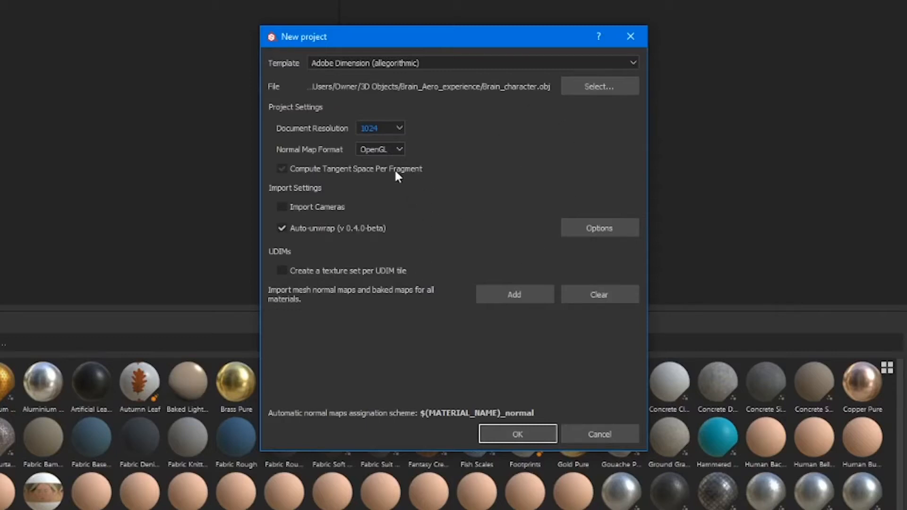
{"action": "left_click", "coordinate": [517, 434]}
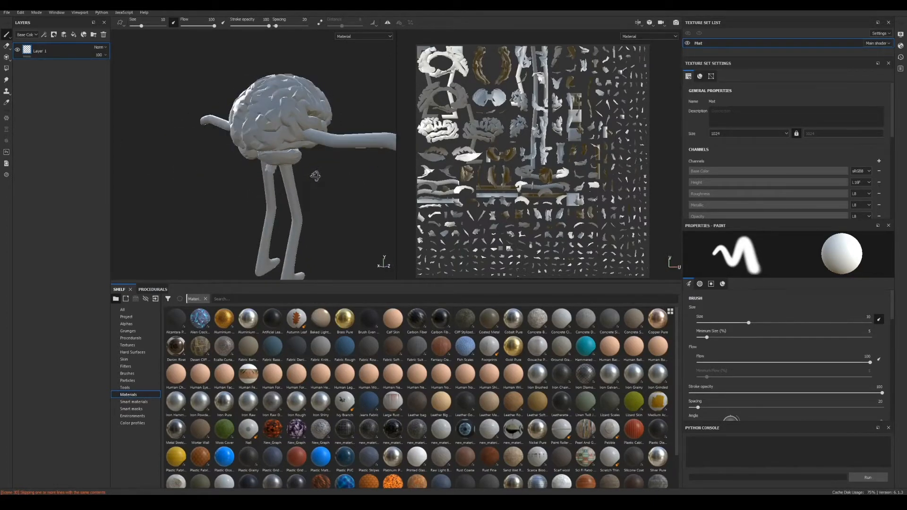
Step: Drag the Brass Pure material onto the brain model and set its base colour to green
{"action": "left_click", "coordinate": [345, 317]}
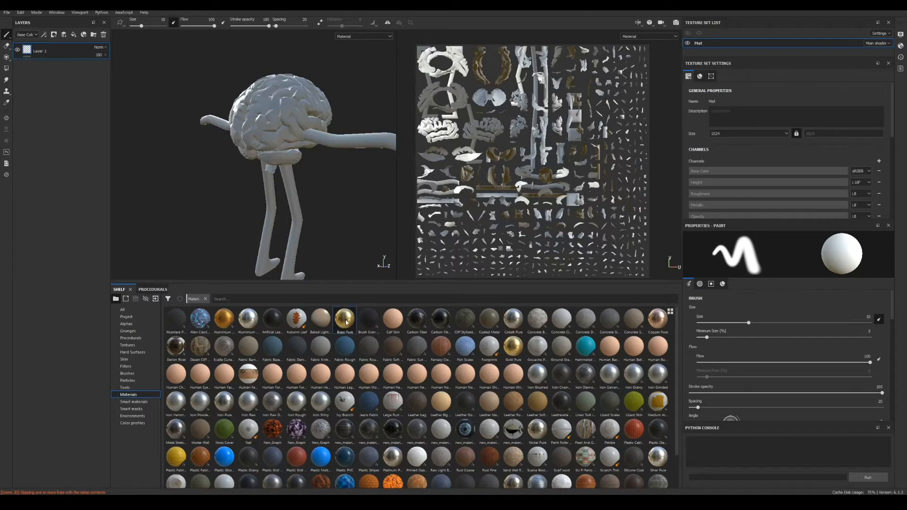
{"action": "left_click_drag", "start_coordinate": [345, 318], "coordinate": [294, 122]}
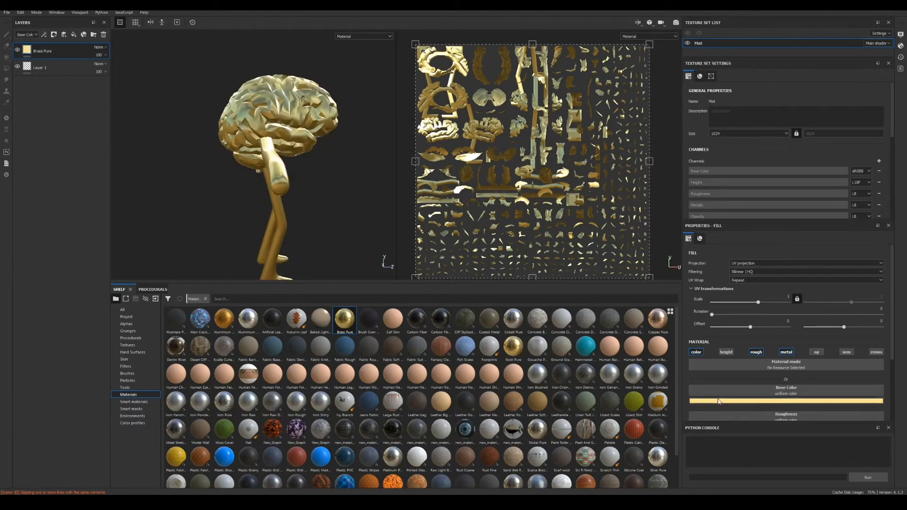
{"action": "left_click", "coordinate": [785, 401]}
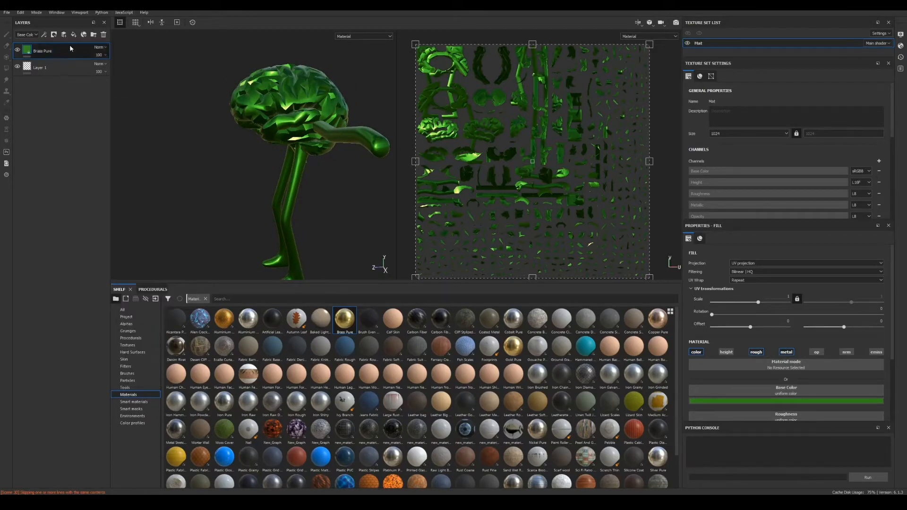
Step: Add a new fill layer above the brass with a pale cream base colour
{"action": "left_click", "coordinate": [73, 34]}
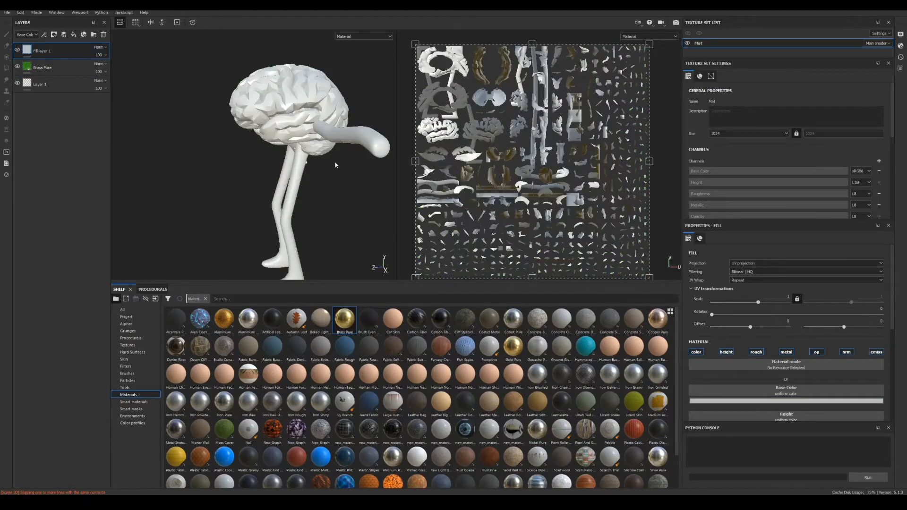
{"action": "left_click", "coordinate": [785, 400]}
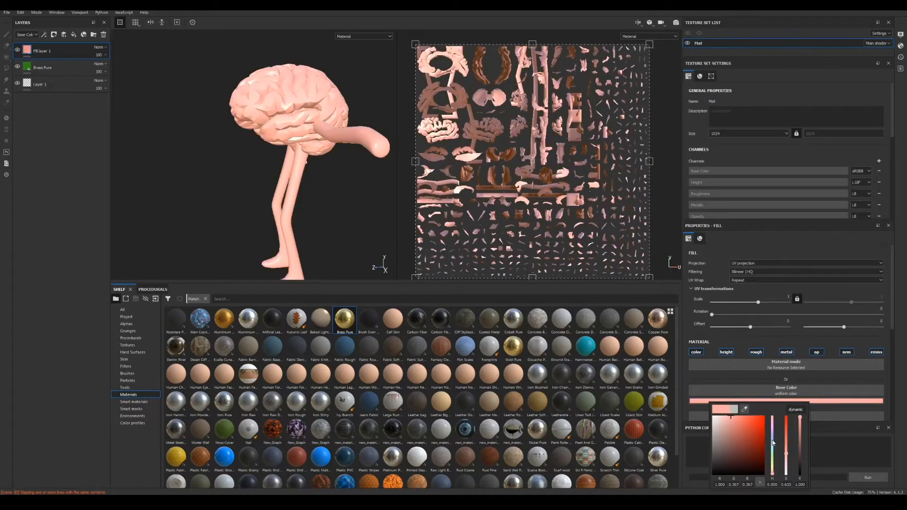
{"action": "left_click", "coordinate": [722, 420]}
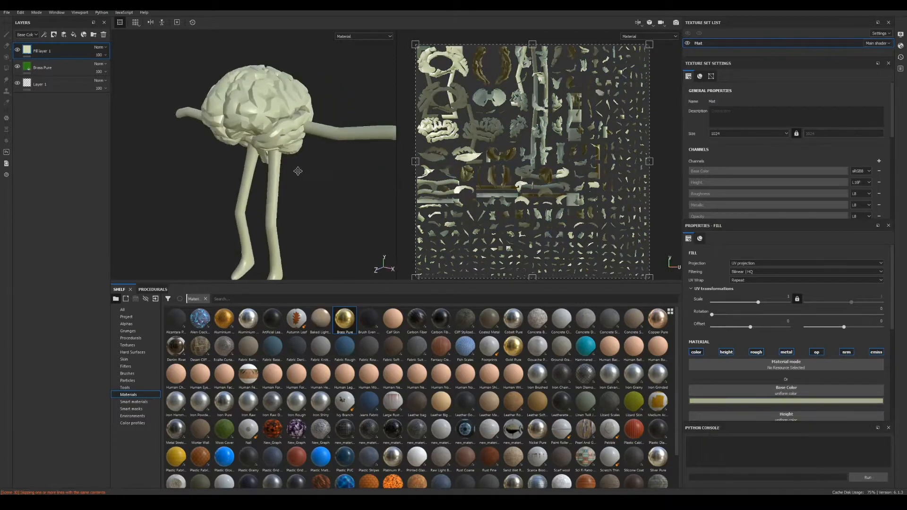
Step: Add a black mask to the cream layer and paint it onto the arms and legs
{"action": "right_click", "coordinate": [40, 51]}
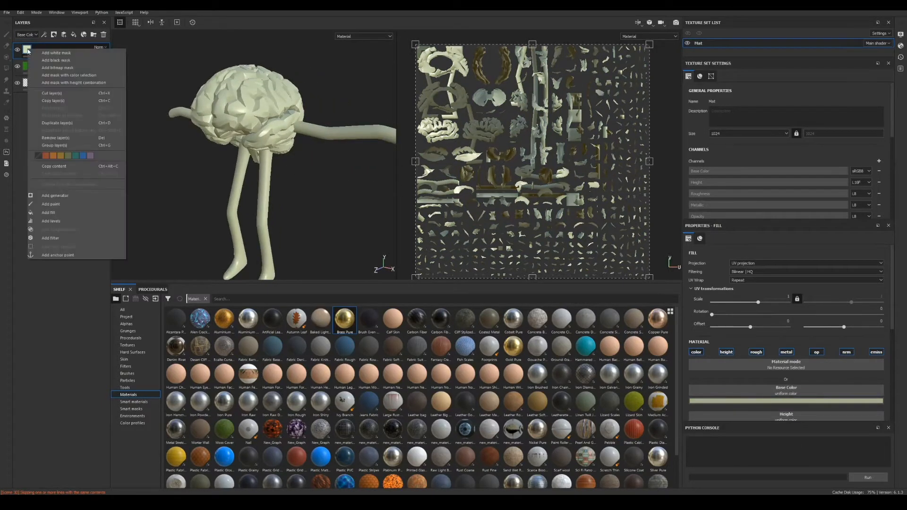
{"action": "left_click", "coordinate": [56, 60]}
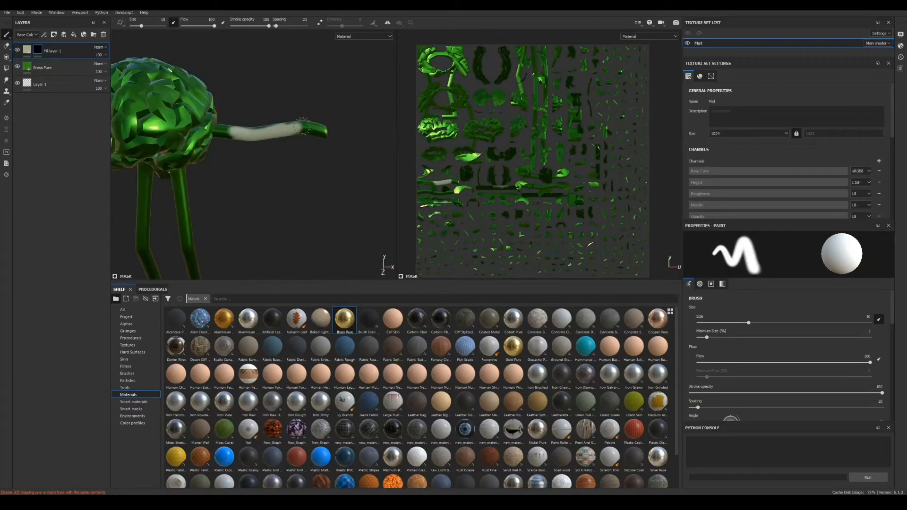
{"action": "left_click_drag", "start_coordinate": [748, 322], "coordinate": [774, 323]}
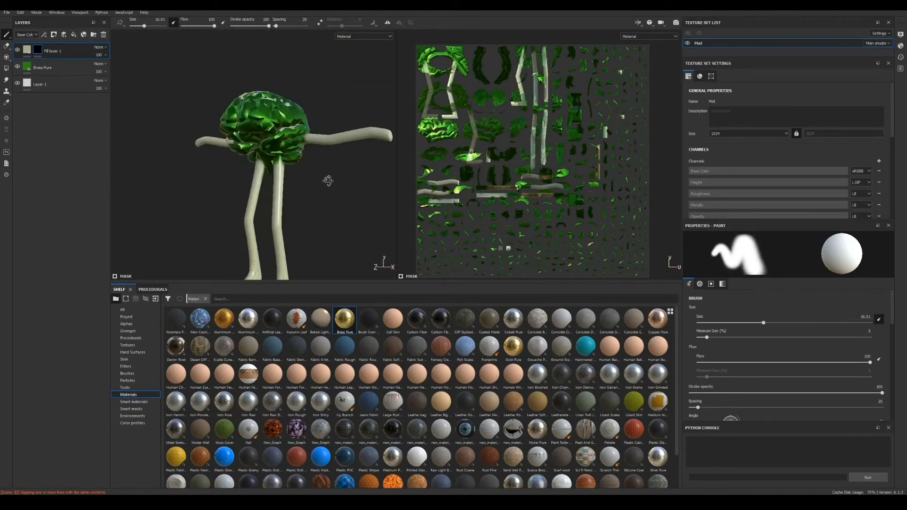
{"action": "left_click_drag", "start_coordinate": [328, 180], "coordinate": [307, 190]}
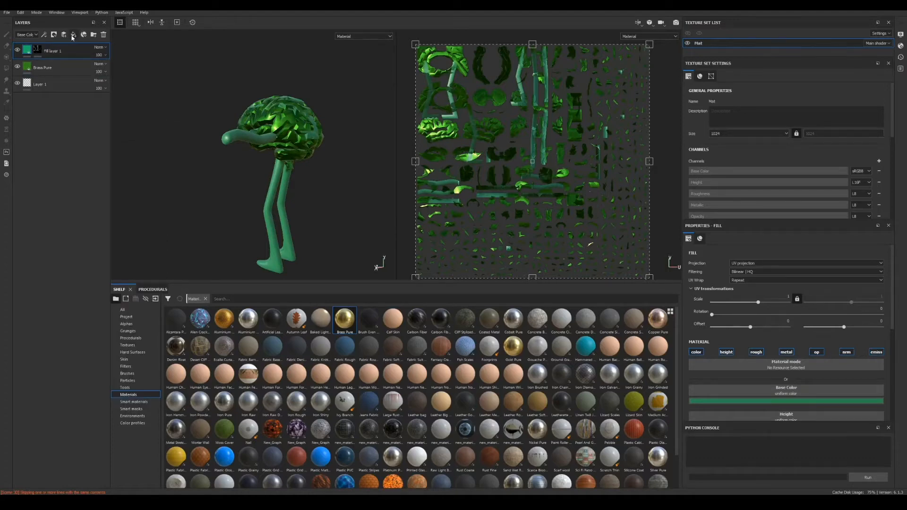
{"action": "left_click", "coordinate": [73, 35]}
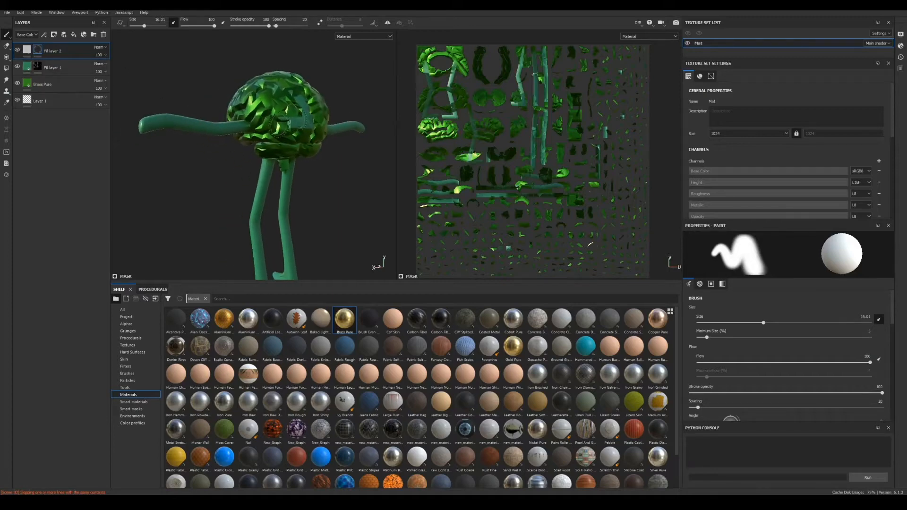
{"action": "left_click_drag", "start_coordinate": [272, 134], "coordinate": [249, 151]}
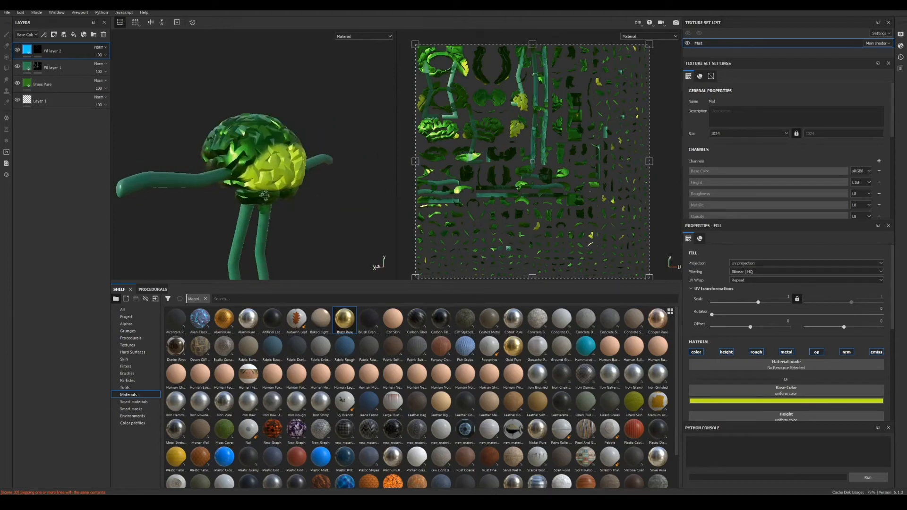
{"action": "left_click_drag", "start_coordinate": [264, 195], "coordinate": [340, 137]}
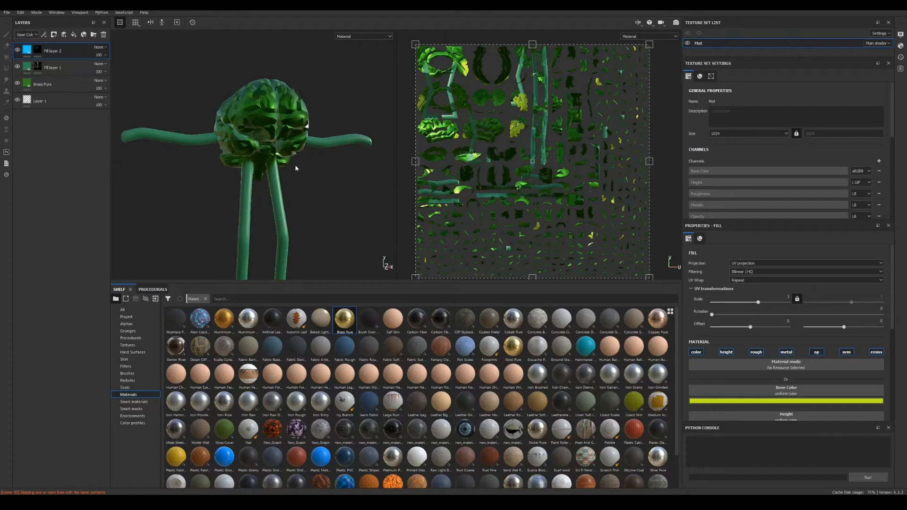
{"action": "left_click_drag", "start_coordinate": [295, 168], "coordinate": [307, 184]}
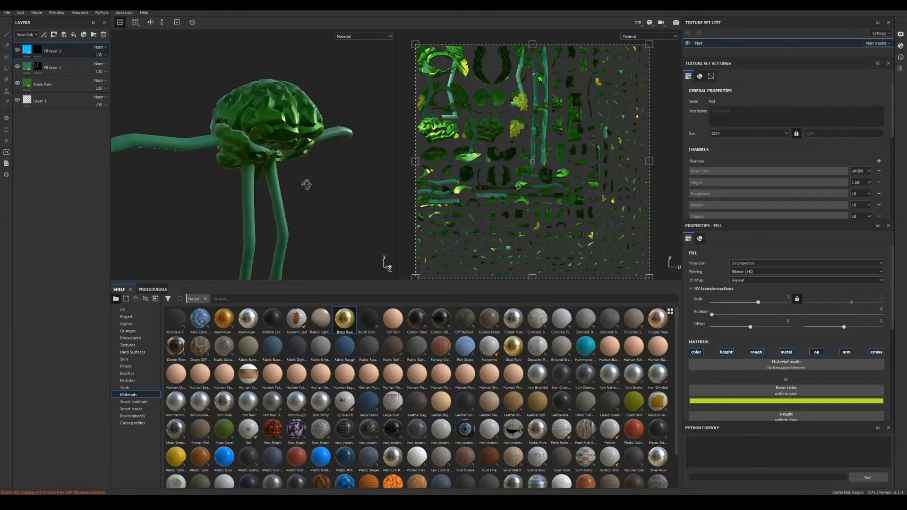
Step: Erase a stroke from the top fill layer's mask on the brain character
{"action": "left_click_drag", "start_coordinate": [306, 184], "coordinate": [268, 214]}
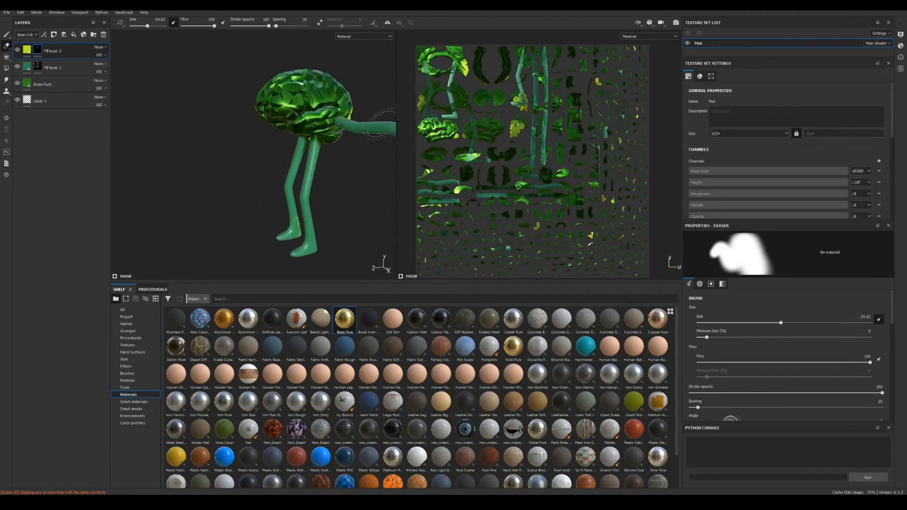
{"action": "left_click_drag", "start_coordinate": [378, 124], "coordinate": [214, 92]}
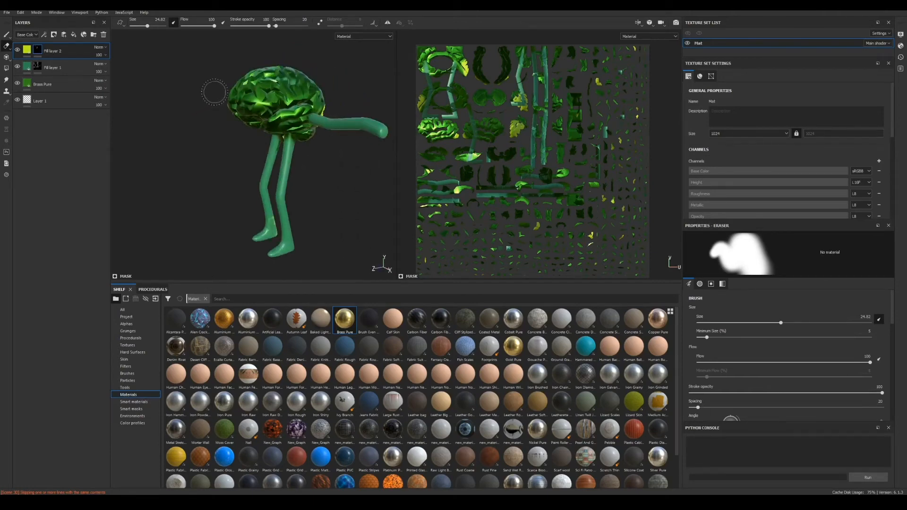
{"action": "left_click", "coordinate": [20, 13]}
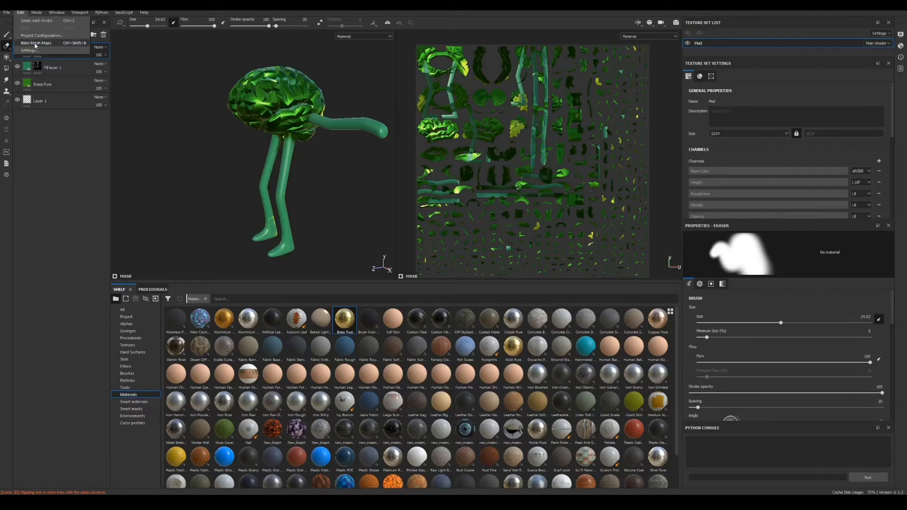
Step: Bake the Mat texture set's mesh maps via Bake Mesh Maps and view the result
{"action": "left_click", "coordinate": [36, 43]}
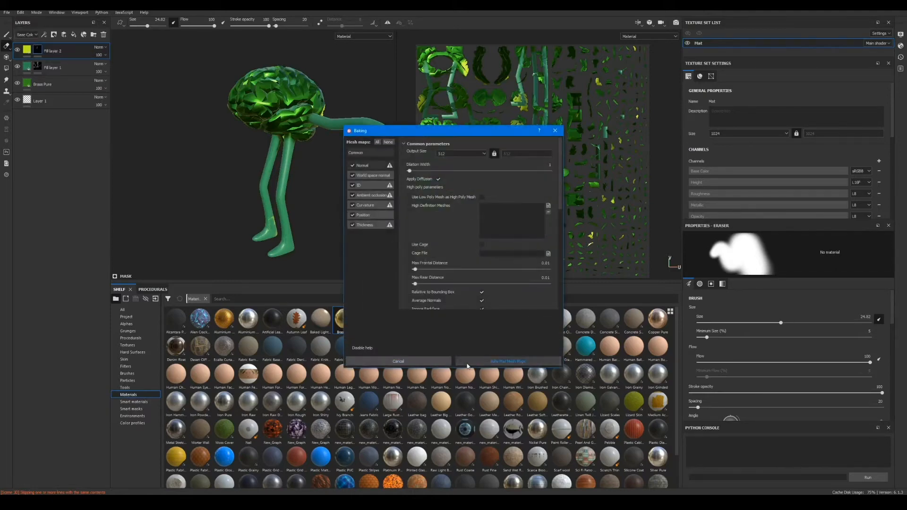
{"action": "left_click", "coordinate": [507, 361]}
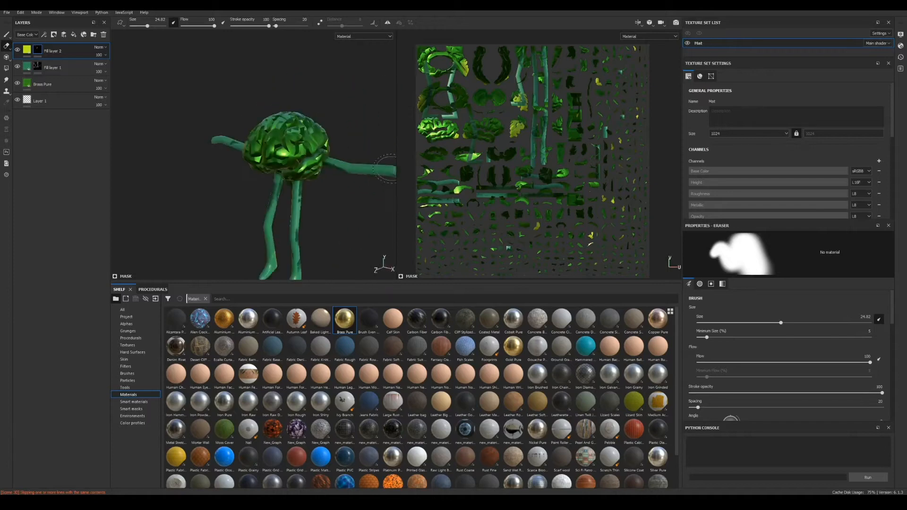
{"action": "left_click_drag", "start_coordinate": [290, 168], "coordinate": [261, 121]}
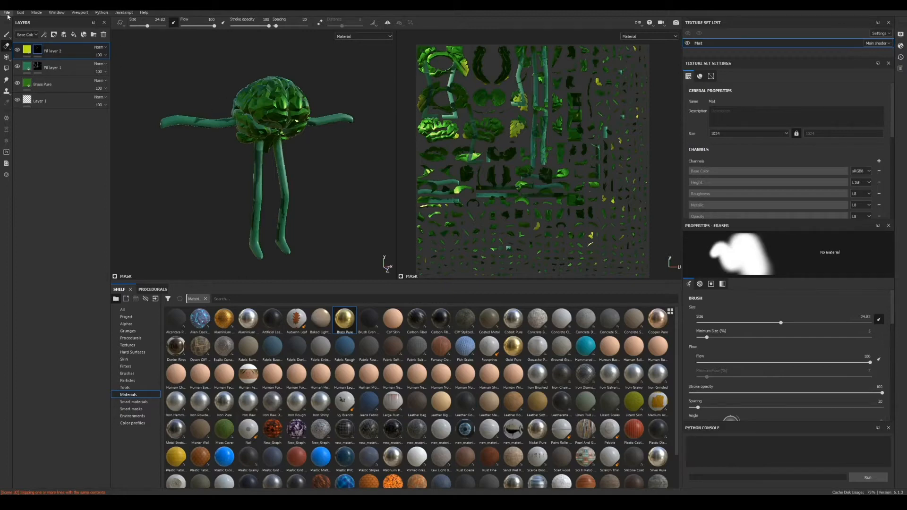
Step: In Export Textures for Mat, exclude Mat_glow and Mat_opacity and review the export list
{"action": "left_click", "coordinate": [6, 12]}
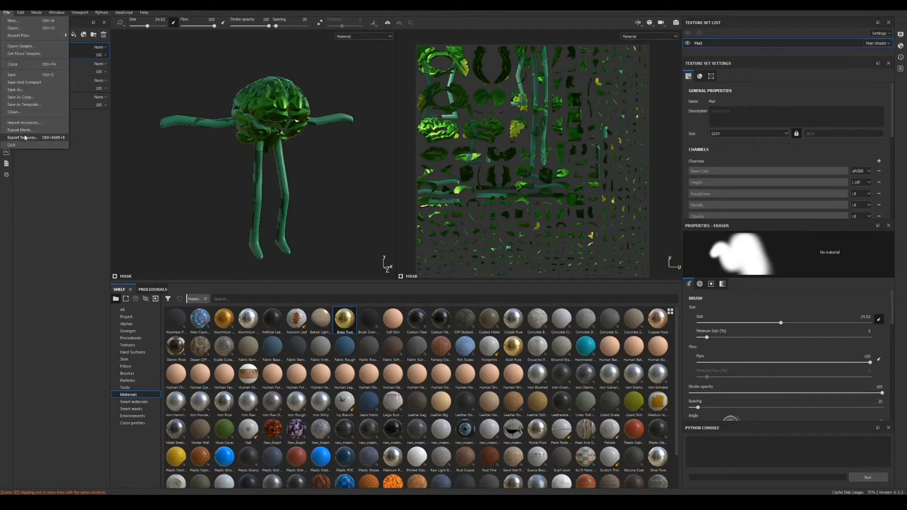
{"action": "left_click", "coordinate": [22, 137]}
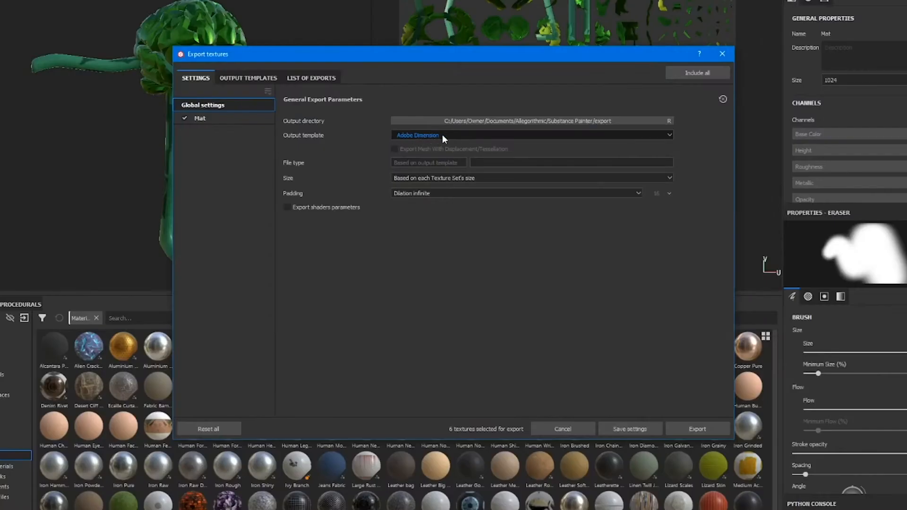
{"action": "left_click", "coordinate": [200, 118]}
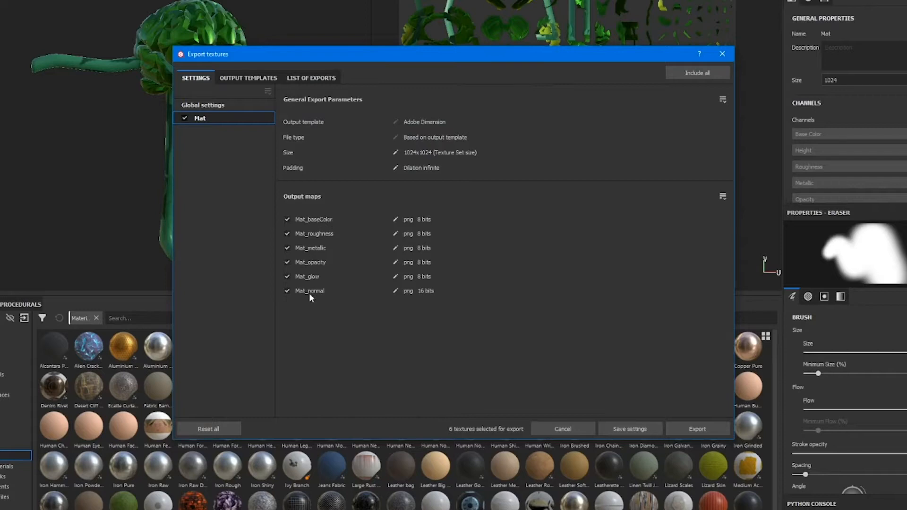
{"action": "mouse_move", "coordinate": [346, 240]}
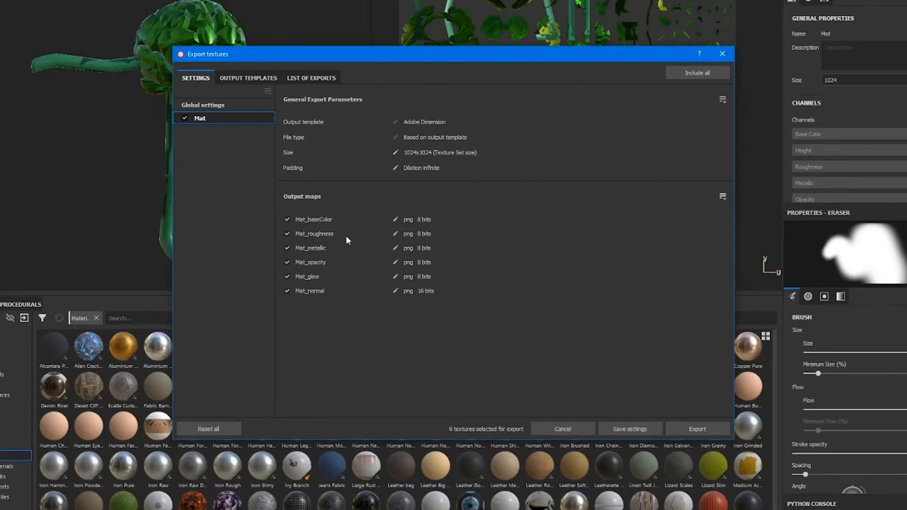
{"action": "mouse_move", "coordinate": [317, 269]}
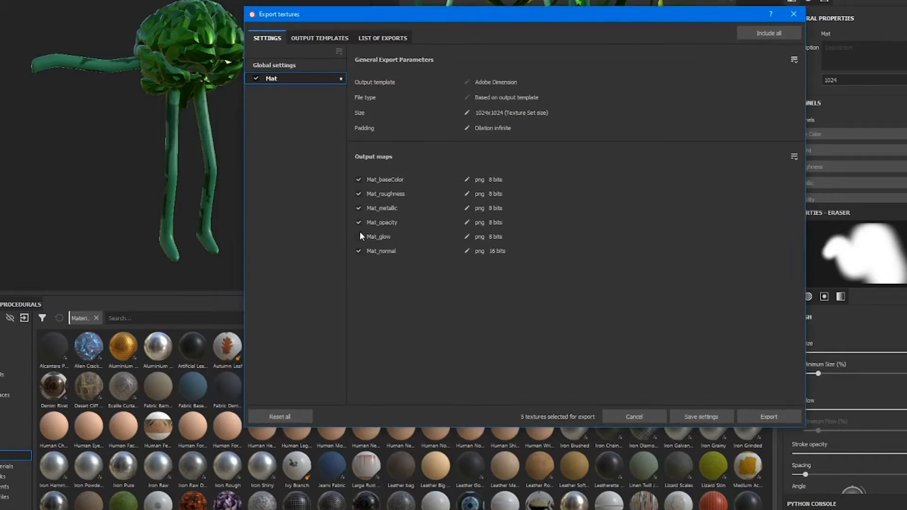
{"action": "left_click", "coordinate": [358, 236]}
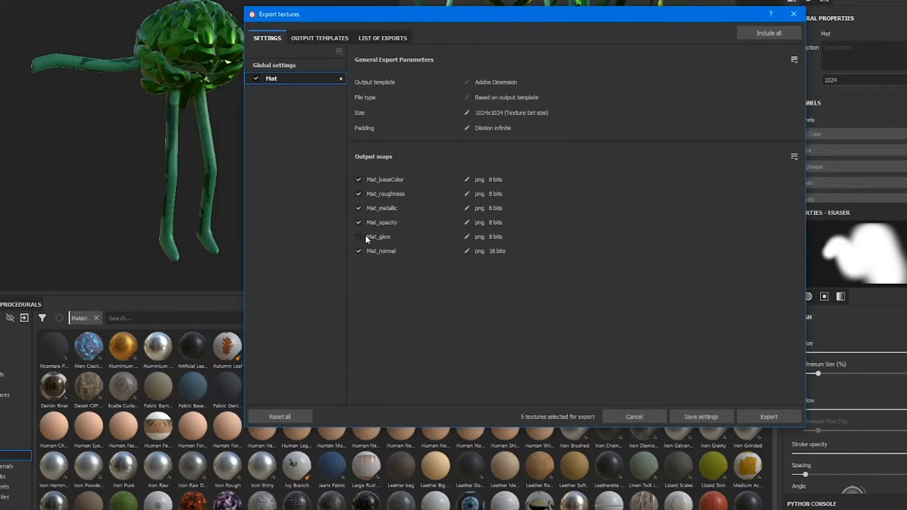
{"action": "left_click", "coordinate": [359, 237]}
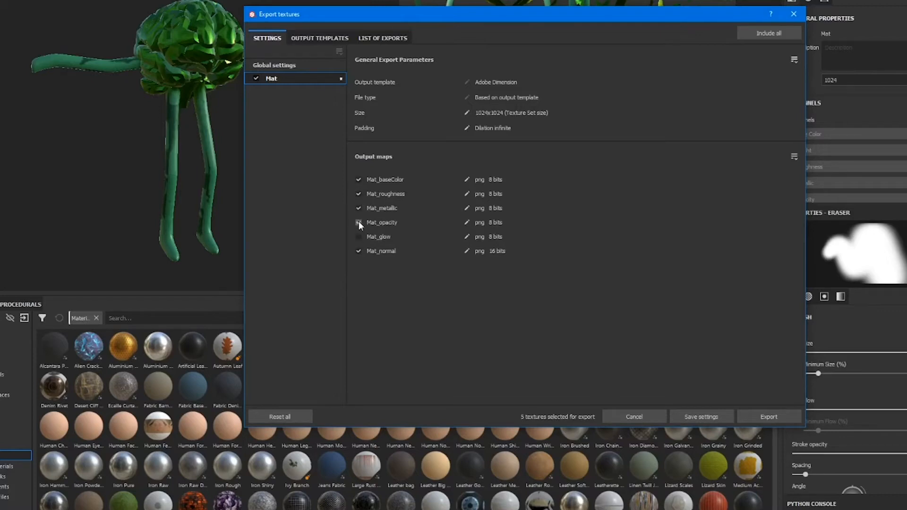
{"action": "left_click", "coordinate": [358, 222]}
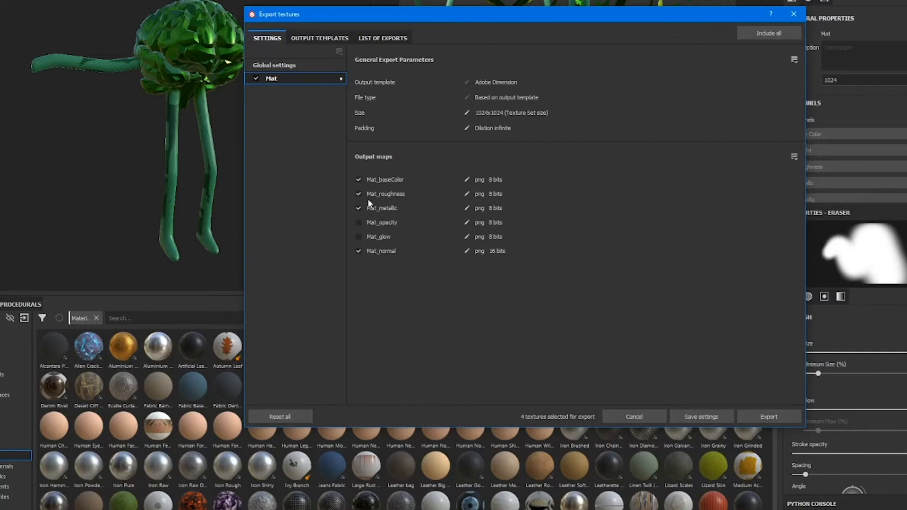
{"action": "left_click", "coordinate": [381, 38]}
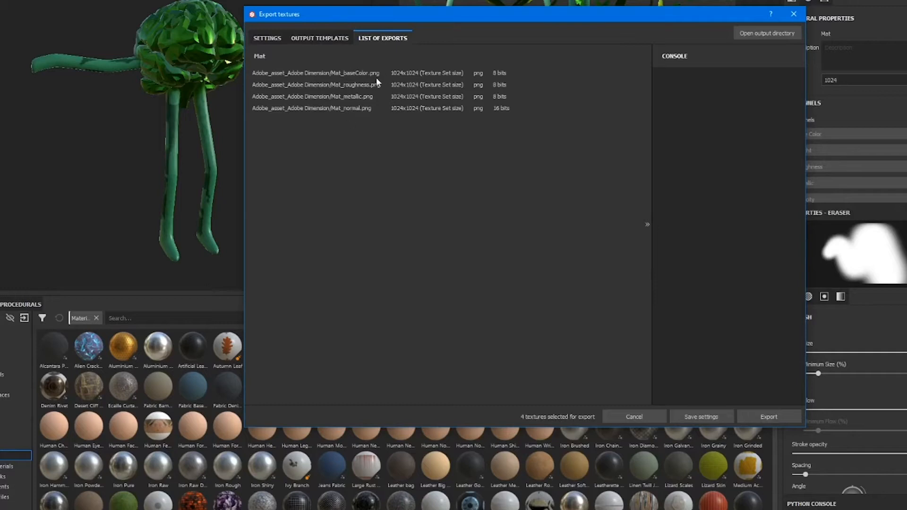
{"action": "mouse_move", "coordinate": [690, 25]}
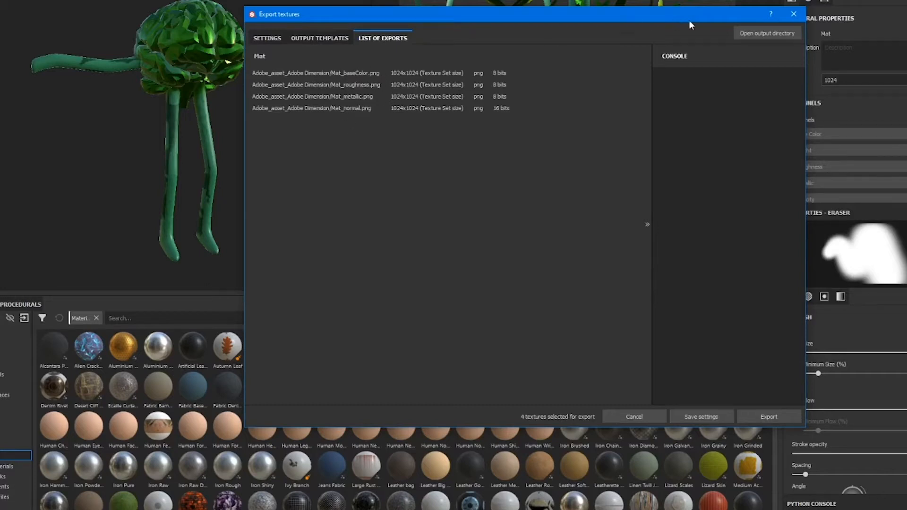
{"action": "left_click", "coordinate": [267, 37]}
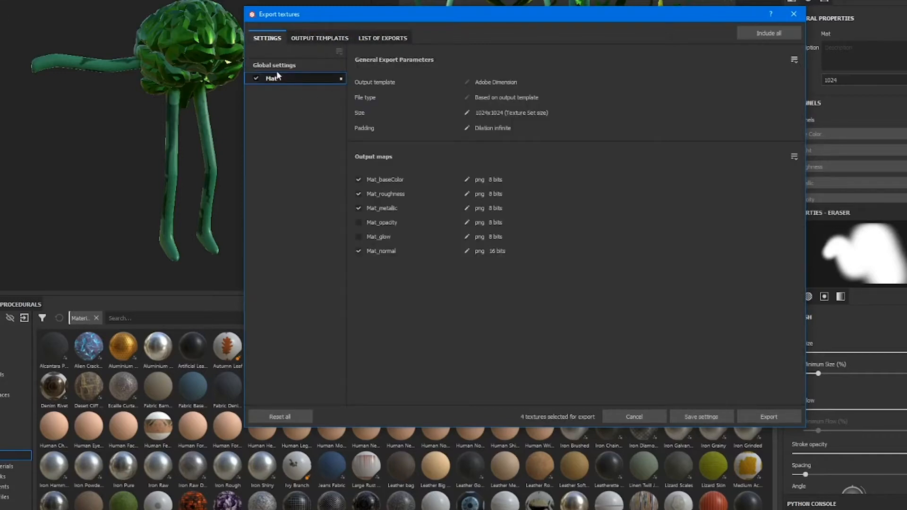
Step: Set the output directory to a new 'tutorial' folder, export the maps, and close the dialog
{"action": "left_click", "coordinate": [274, 65]}
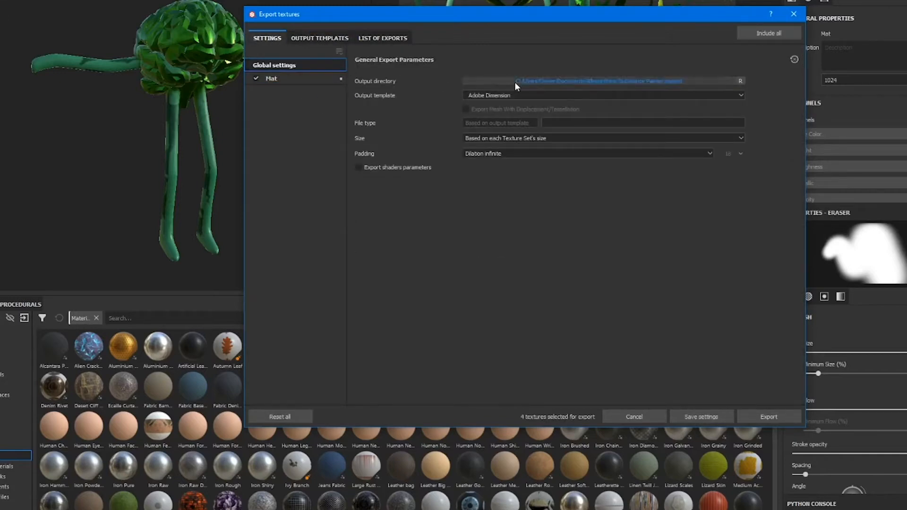
{"action": "left_click", "coordinate": [739, 80]}
{"action": "type", "text": "tutori"}
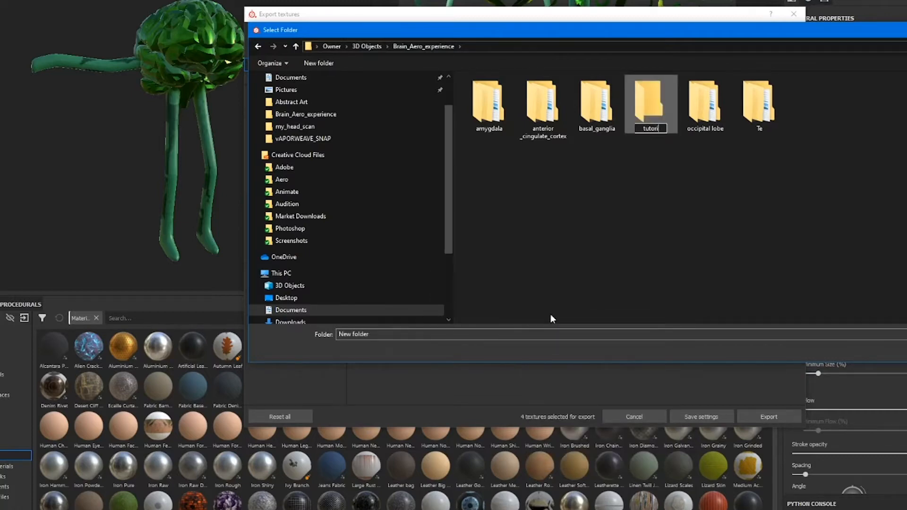
{"action": "left_click", "coordinate": [706, 104]}
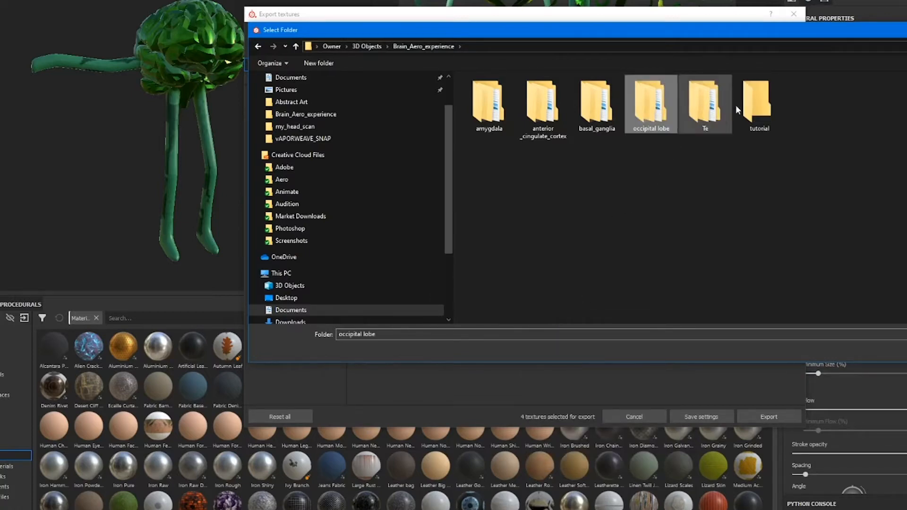
{"action": "double_click", "coordinate": [757, 98]}
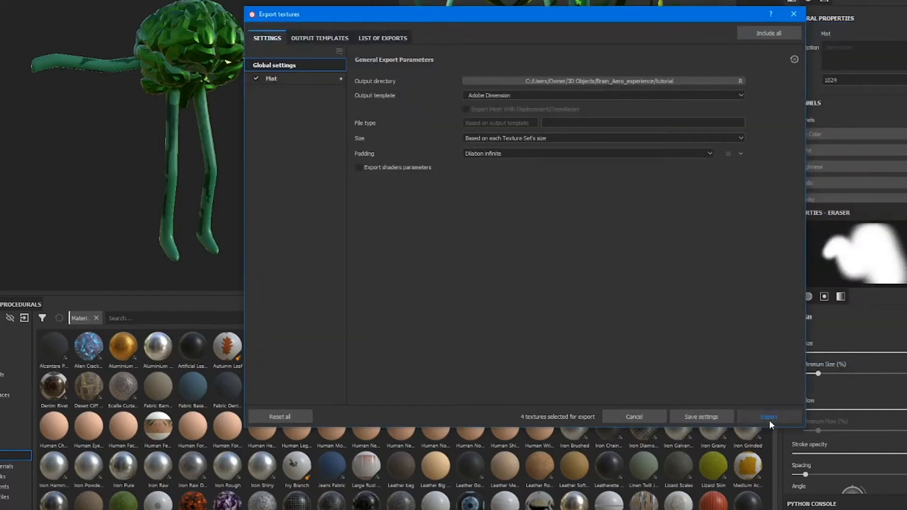
{"action": "left_click", "coordinate": [768, 416]}
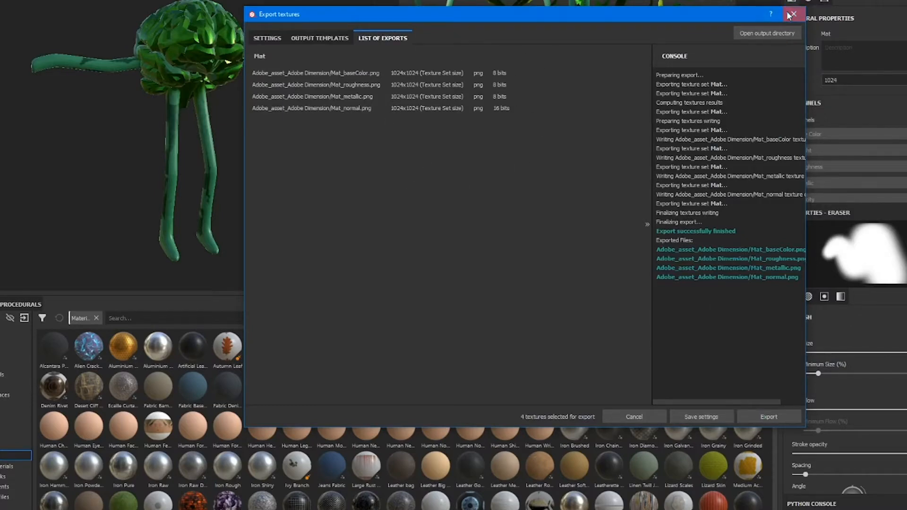
{"action": "left_click", "coordinate": [794, 14]}
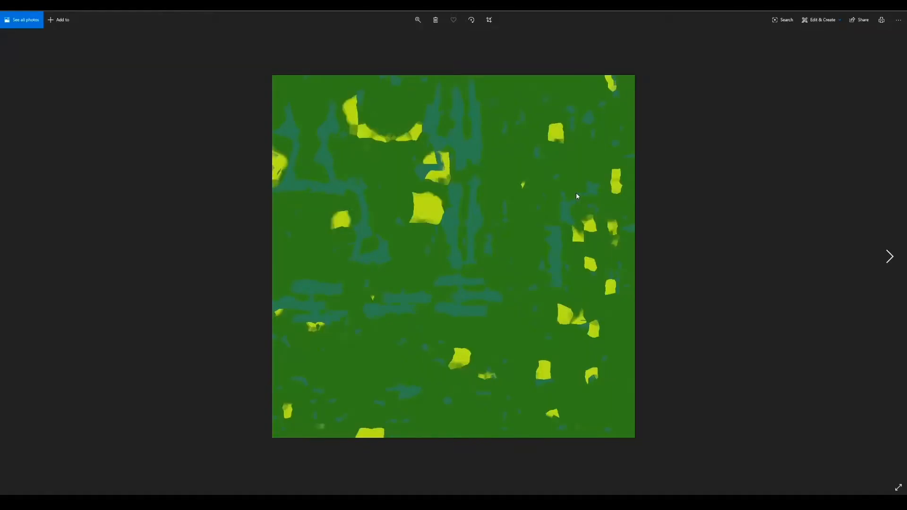
Step: Close the base colour texture preview and browse the exported asset folder
{"action": "left_click", "coordinate": [889, 256]}
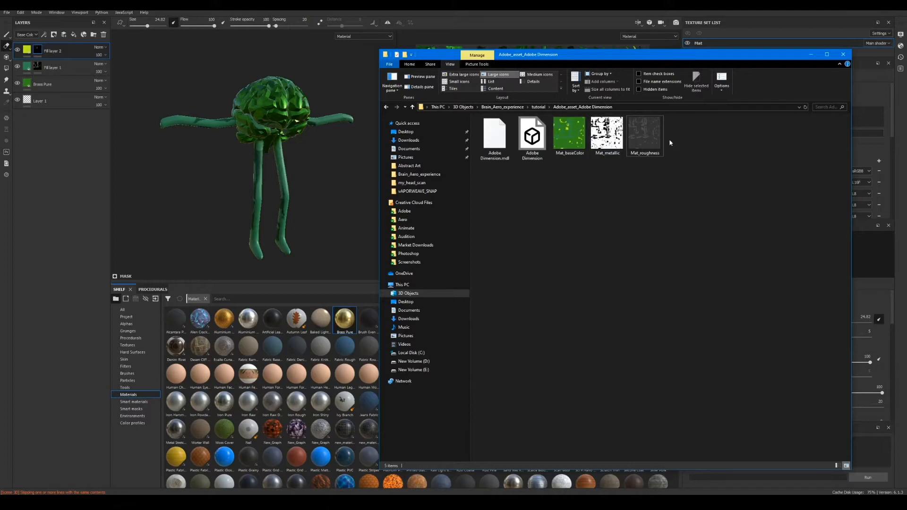
{"action": "left_click", "coordinate": [531, 136]}
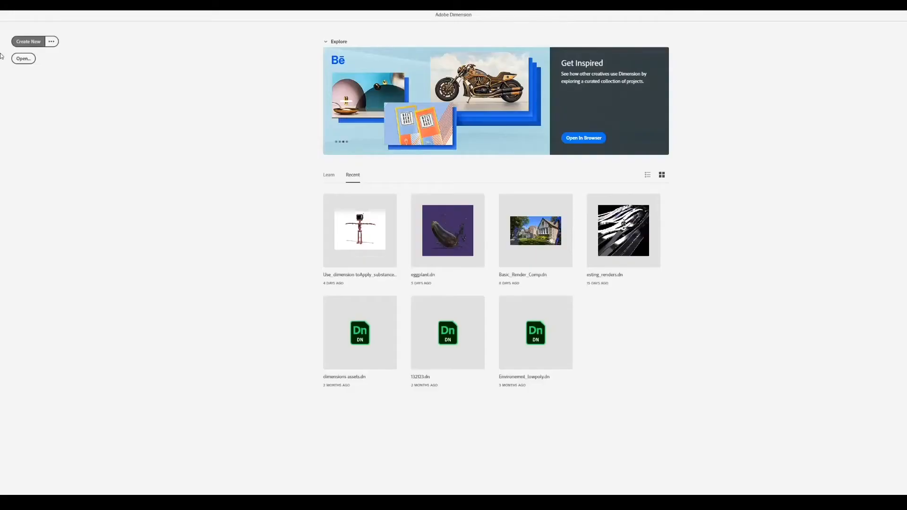
Step: Start a new Dimension scene with the brain character and open the Export menu
{"action": "left_click", "coordinate": [28, 41]}
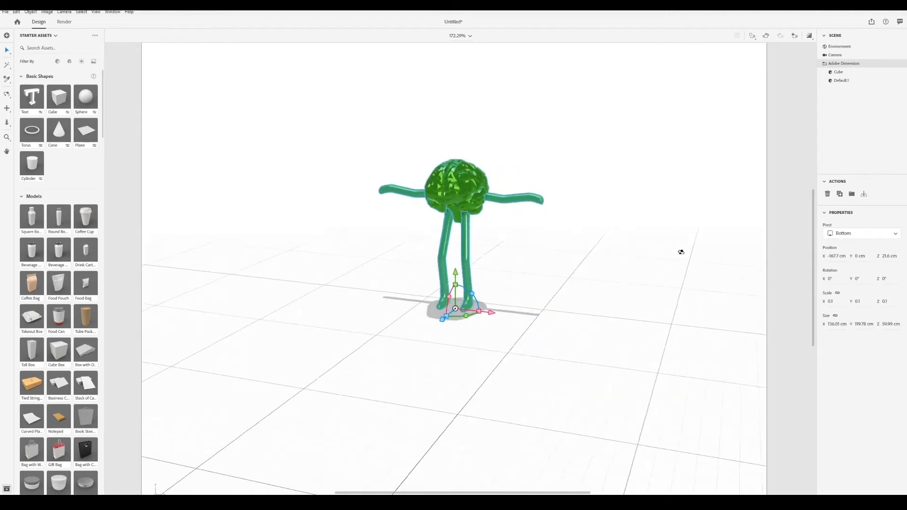
{"action": "left_click", "coordinate": [838, 46]}
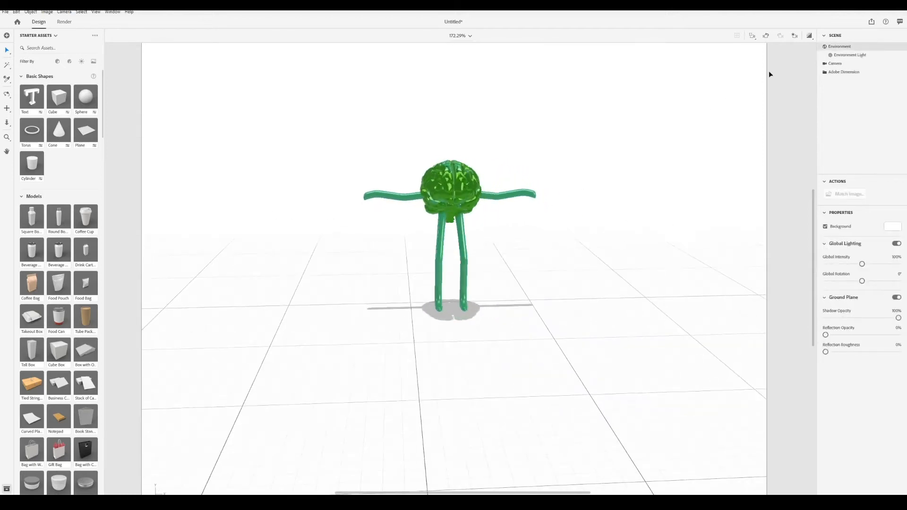
{"action": "left_click", "coordinate": [872, 22]}
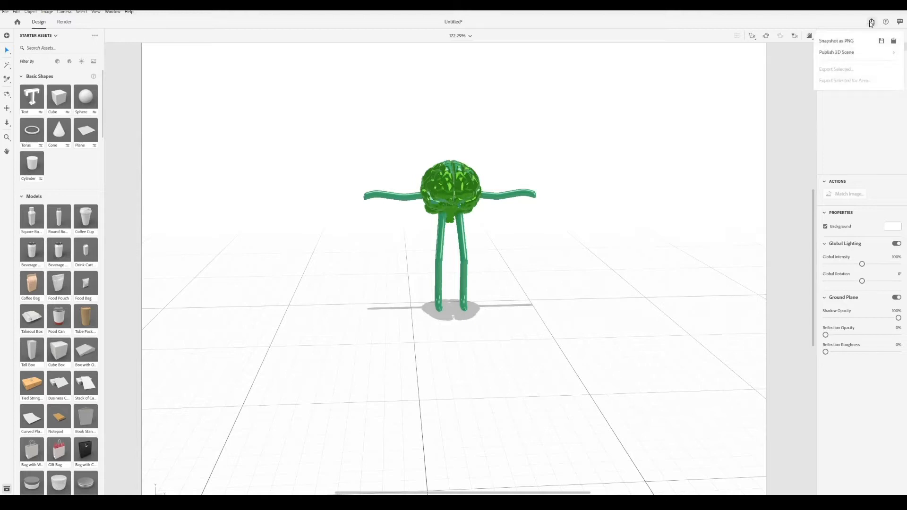
{"action": "left_click", "coordinate": [453, 191]}
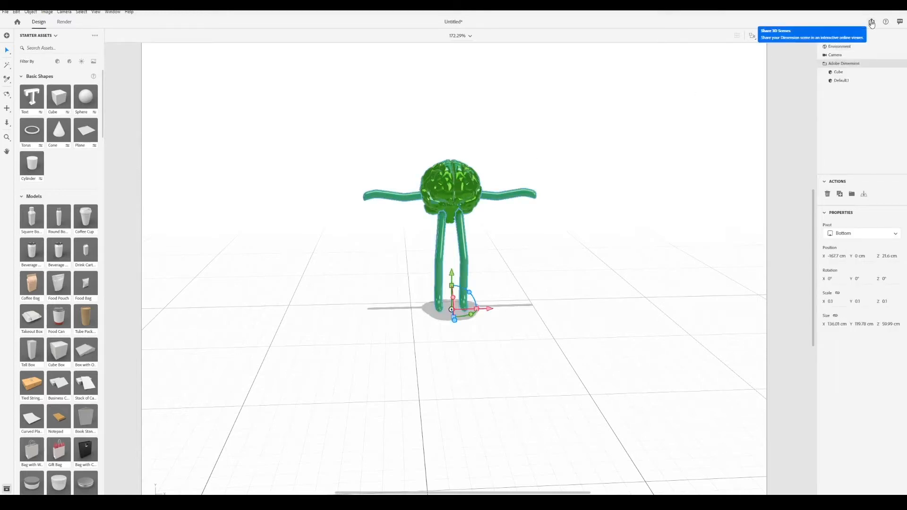
{"action": "left_click", "coordinate": [872, 21]}
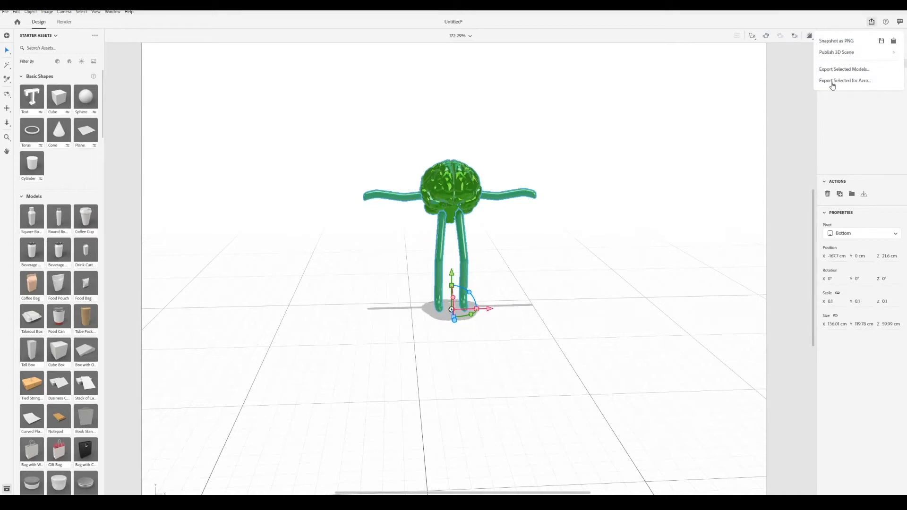
{"action": "mouse_move", "coordinate": [845, 84]}
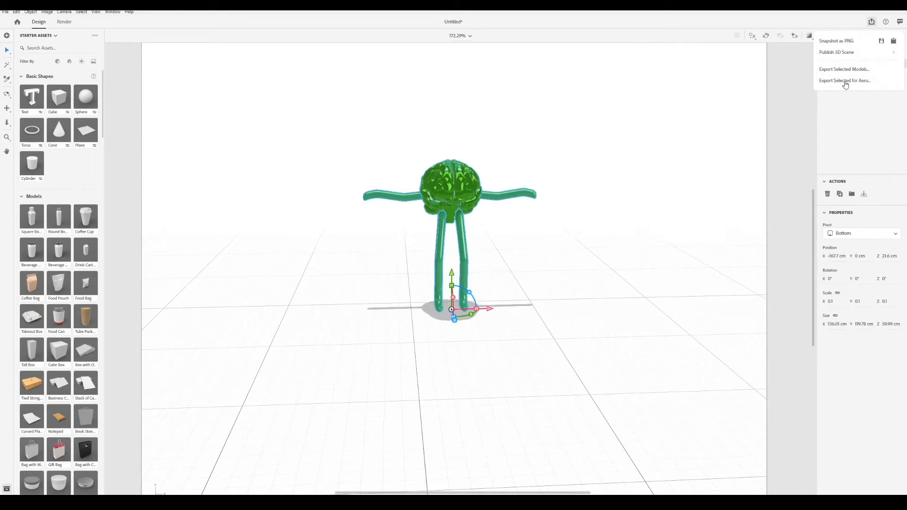
Step: Export the selected brain character for Aero into Creative Cloud Files > Aero
{"action": "left_click", "coordinate": [844, 80]}
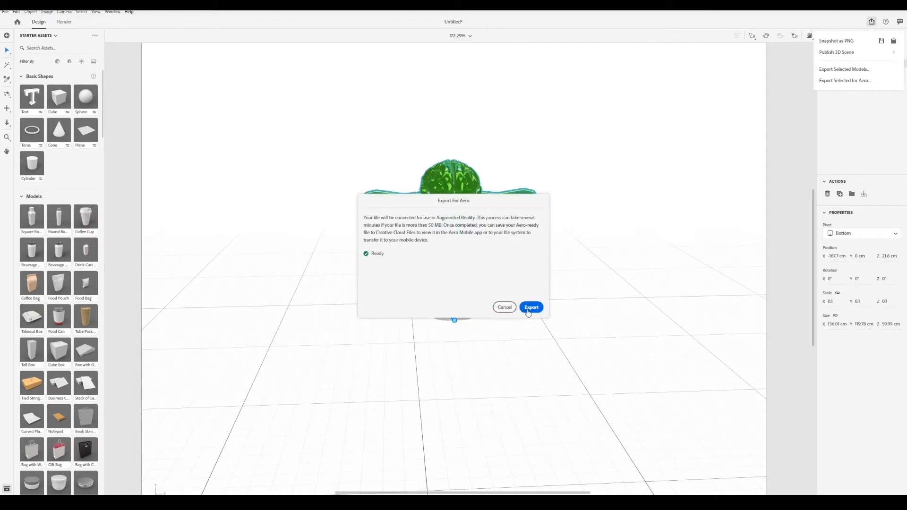
{"action": "left_click", "coordinate": [531, 307]}
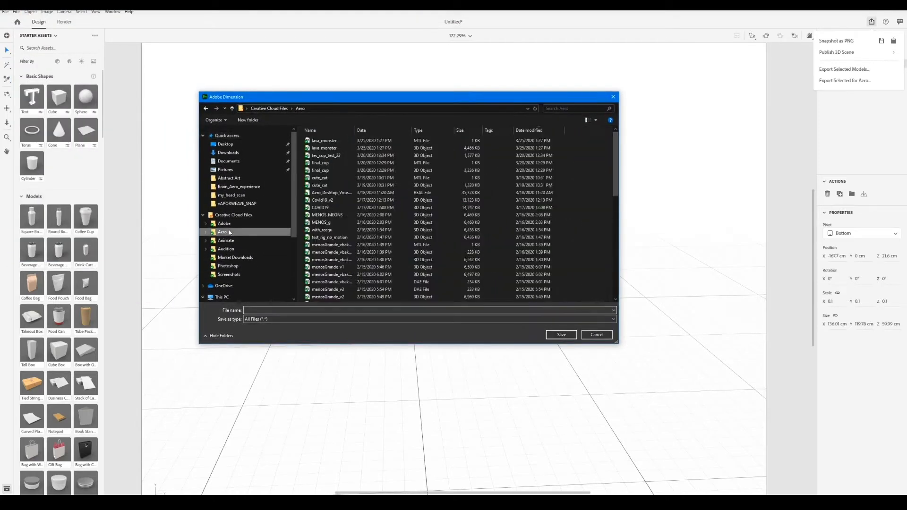
{"action": "scroll", "scroll_direction": "down", "scroll_amount": 3}
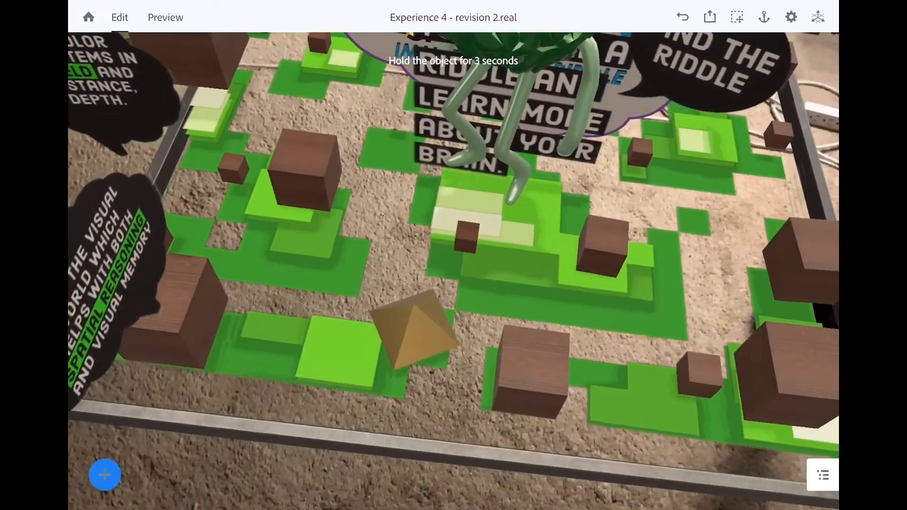
Step: Import the brain character model from Creative Cloud and place it on the game board
{"action": "left_click", "coordinate": [105, 474]}
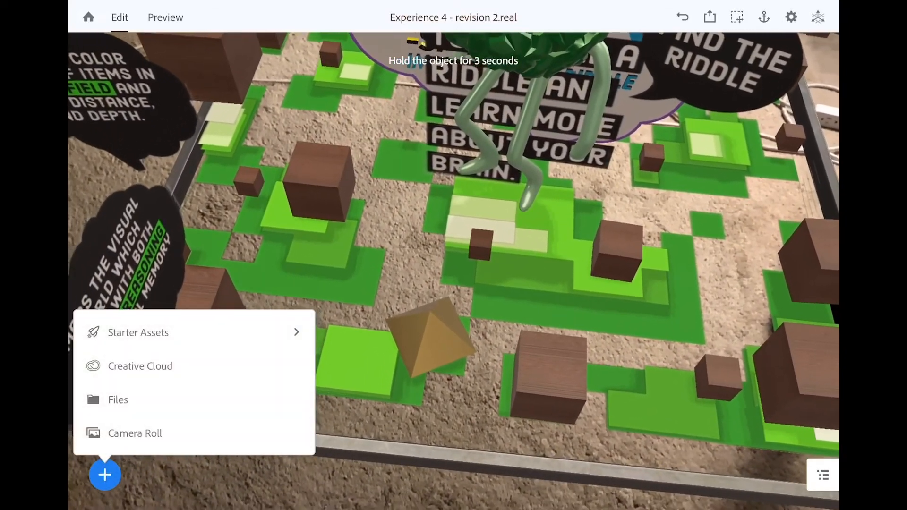
{"action": "left_click", "coordinate": [140, 365]}
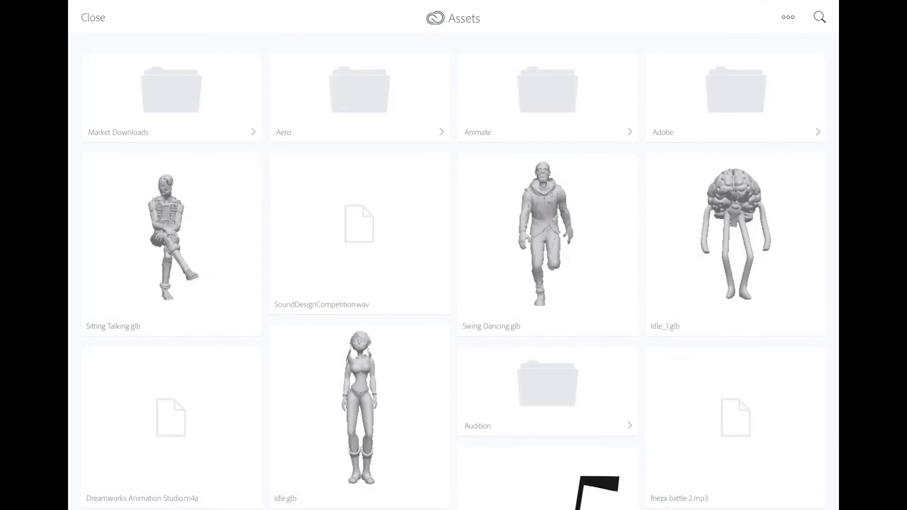
{"action": "left_click", "coordinate": [359, 96]}
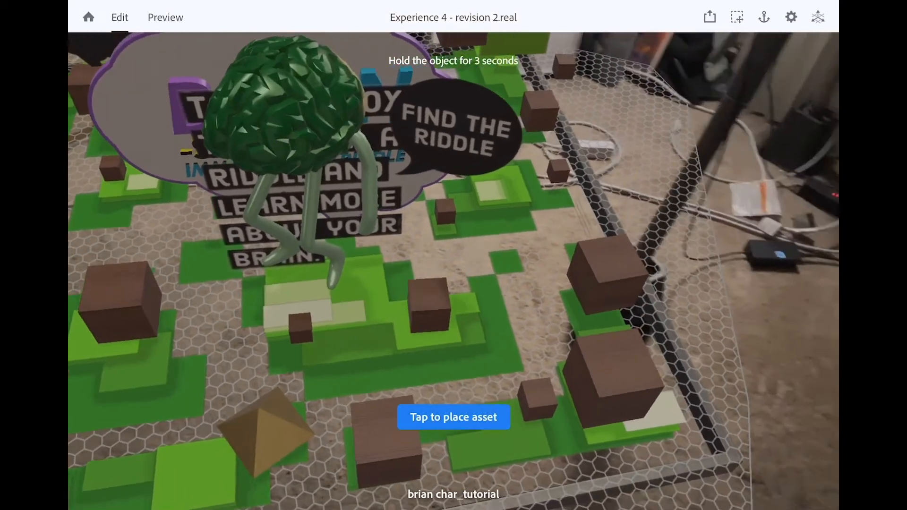
{"action": "left_click", "coordinate": [454, 417]}
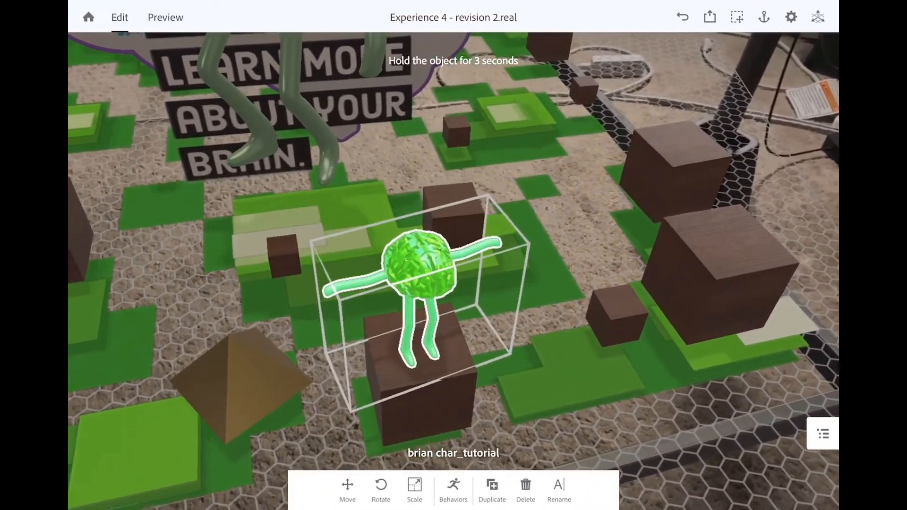
{"action": "left_click", "coordinate": [165, 17]}
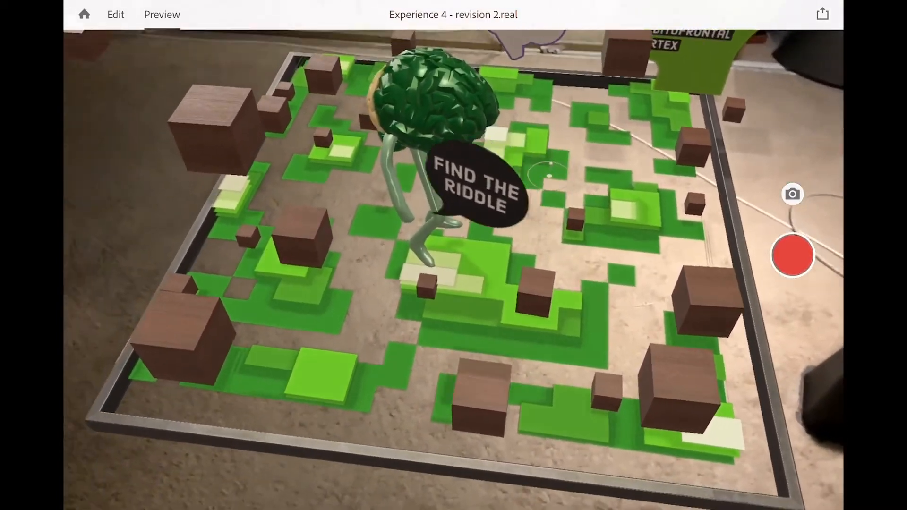
{"action": "left_click", "coordinate": [115, 15]}
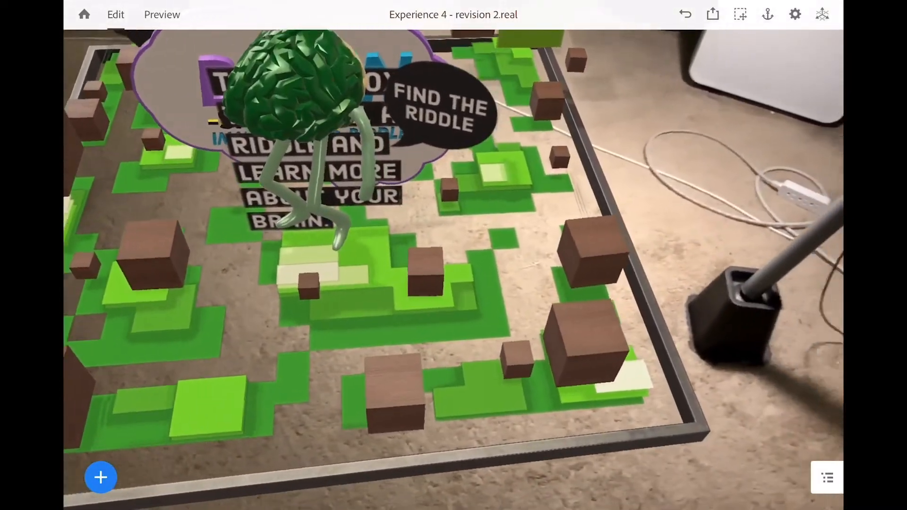
{"action": "left_click", "coordinate": [100, 477]}
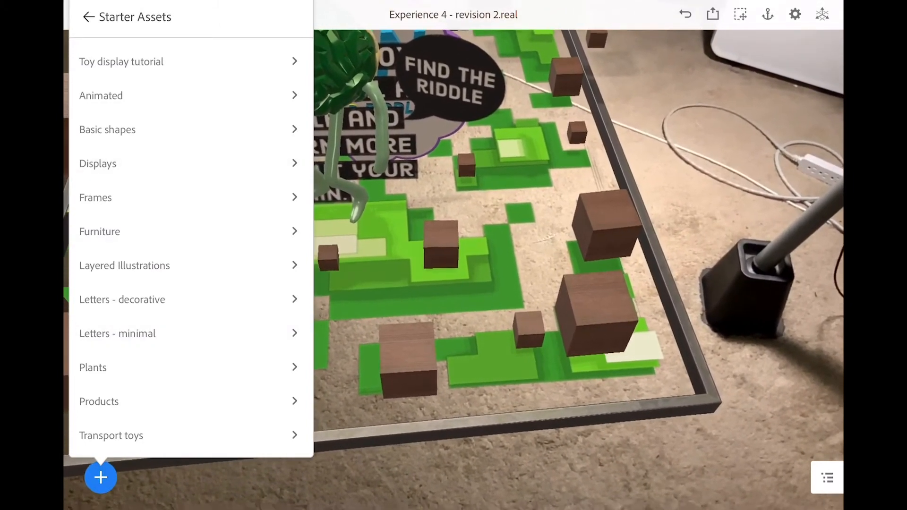
Step: Place a Wooden Cube from Basic shapes and drag it toward the front of the board
{"action": "left_click", "coordinate": [107, 129]}
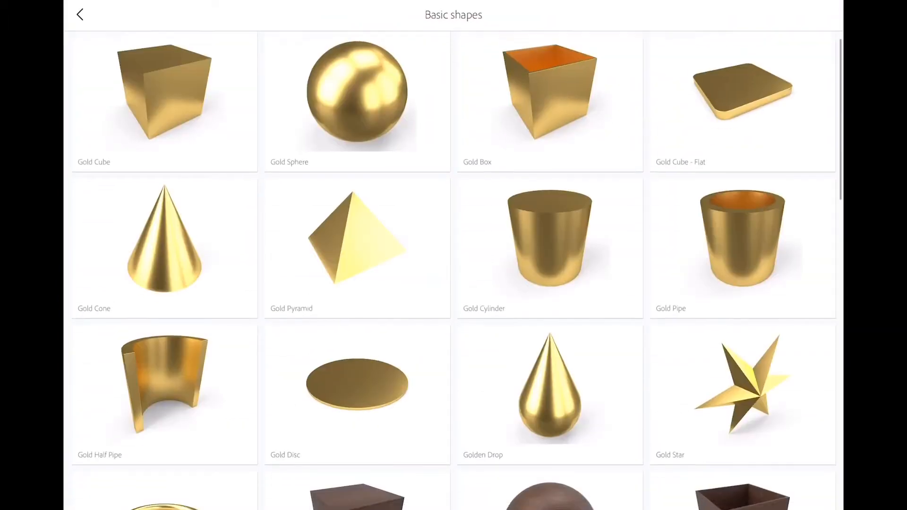
{"action": "scroll", "scroll_direction": "down", "scroll_amount": 3}
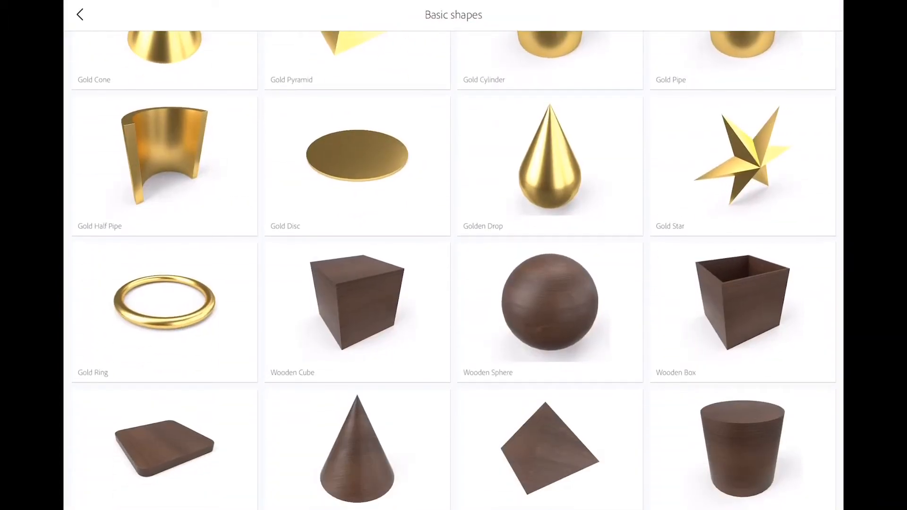
{"action": "left_click", "coordinate": [356, 303]}
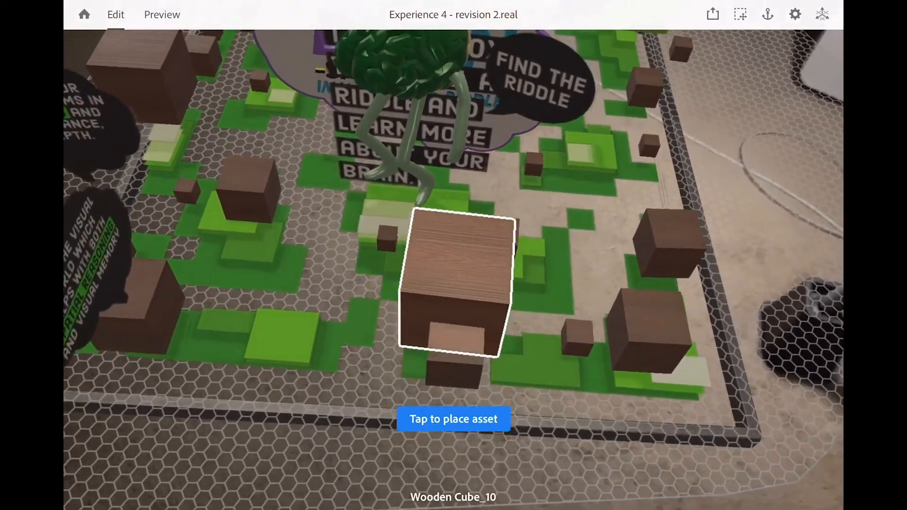
{"action": "left_click", "coordinate": [453, 419]}
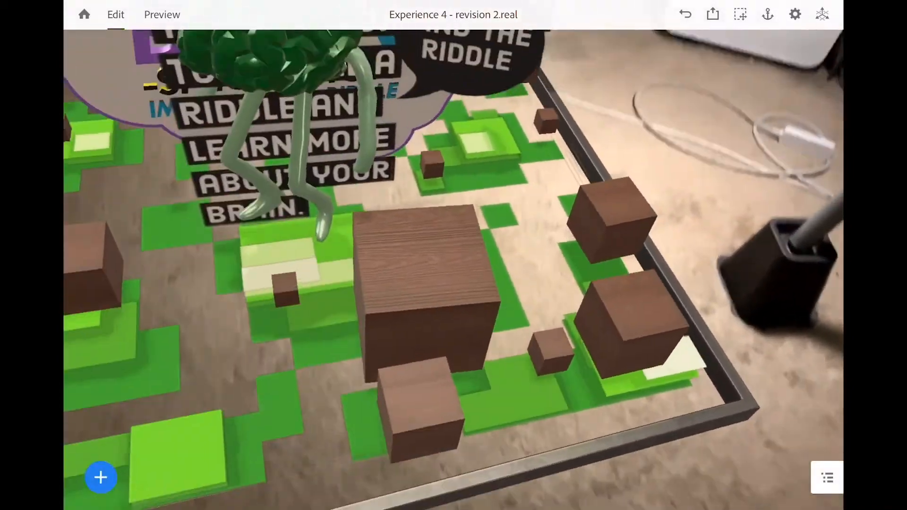
{"action": "left_click", "coordinate": [423, 278]}
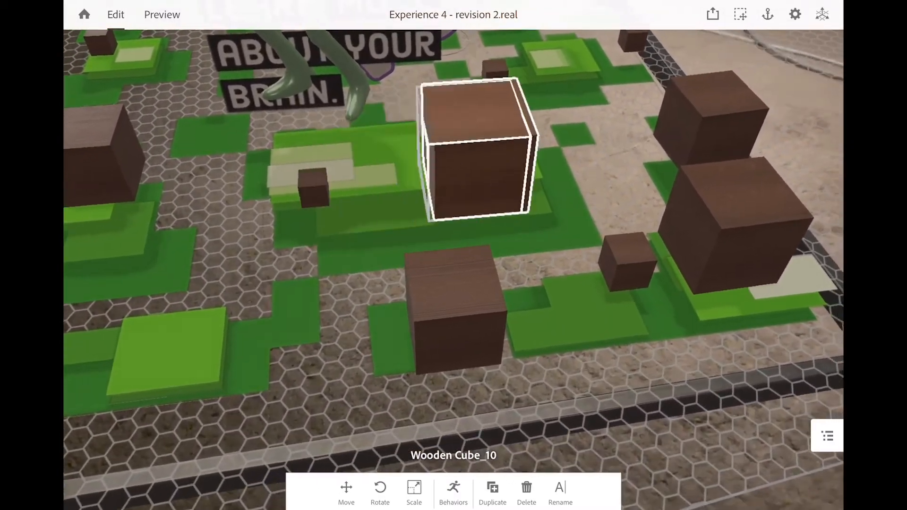
{"action": "left_click_drag", "start_coordinate": [478, 147], "coordinate": [385, 160]}
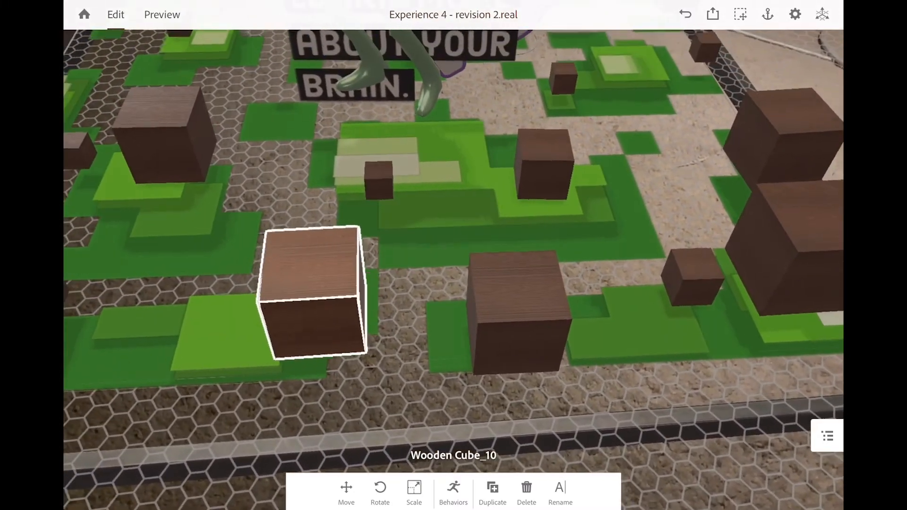
Step: Give the new cube a Start trigger followed by an Orbit action
{"action": "left_click", "coordinate": [453, 492]}
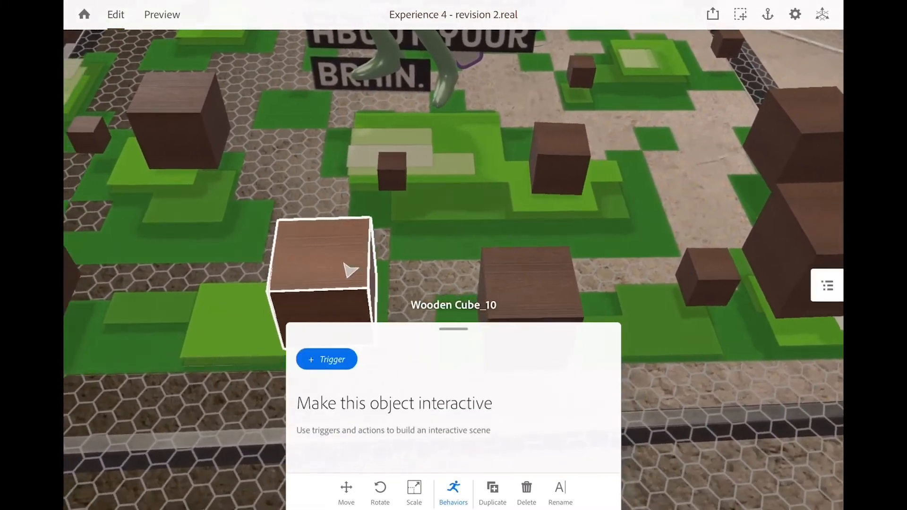
{"action": "left_click", "coordinate": [327, 359]}
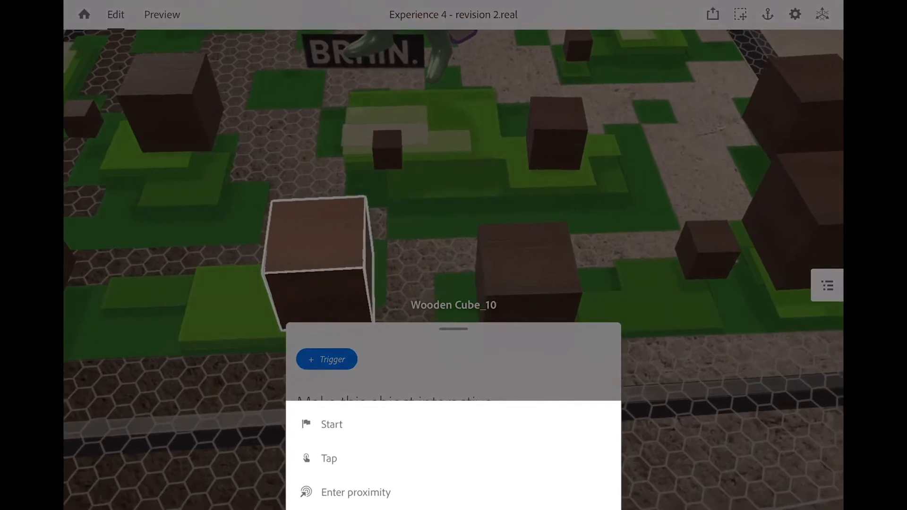
{"action": "left_click", "coordinate": [331, 424]}
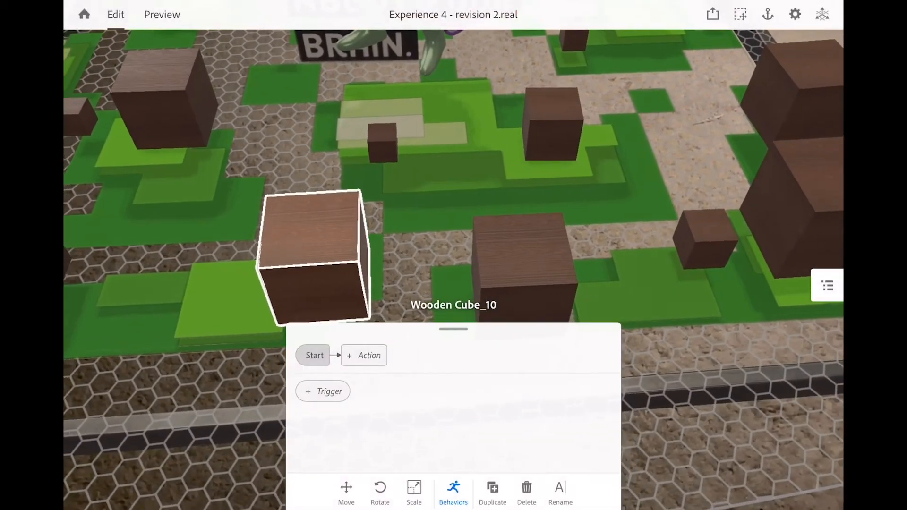
{"action": "left_click", "coordinate": [363, 356]}
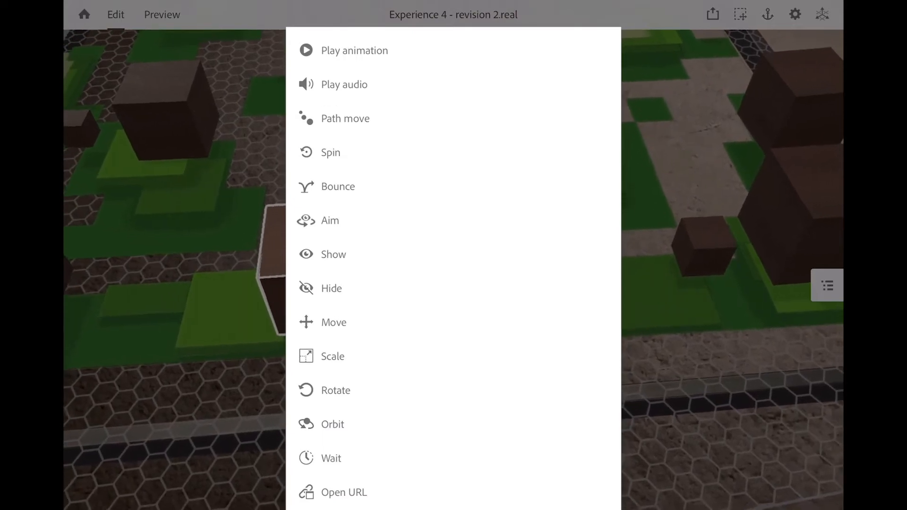
{"action": "left_click", "coordinate": [333, 424]}
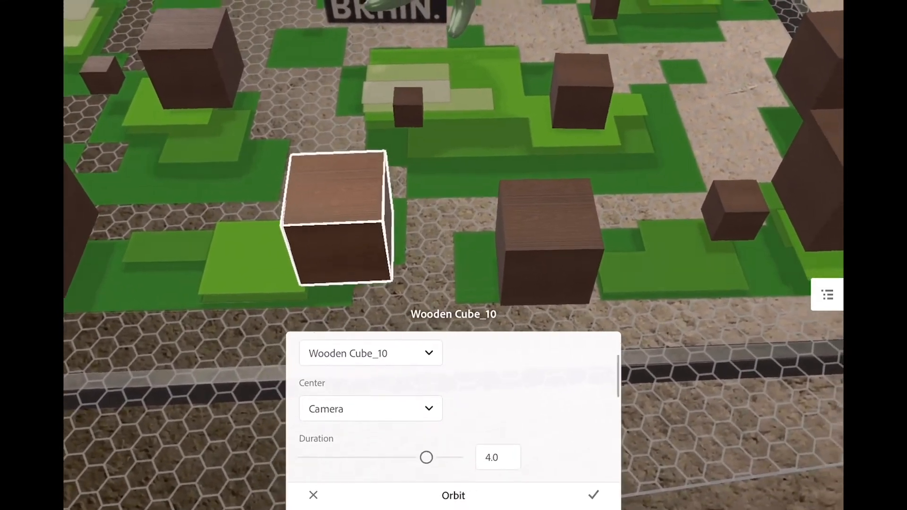
Step: Set the orbit centre to Wooden Cube_1 and the duration to 10
{"action": "left_click", "coordinate": [369, 353]}
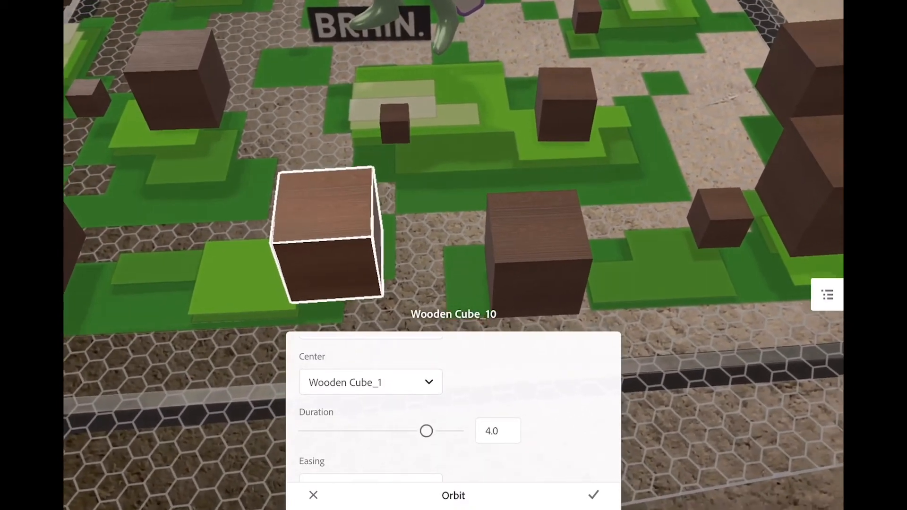
{"action": "left_click_drag", "start_coordinate": [426, 431], "coordinate": [368, 431]}
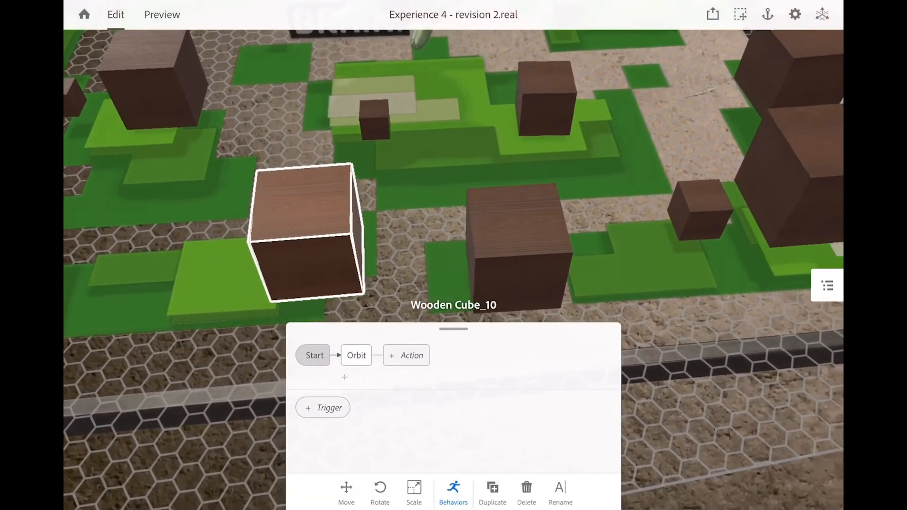
{"action": "left_click", "coordinate": [355, 355]}
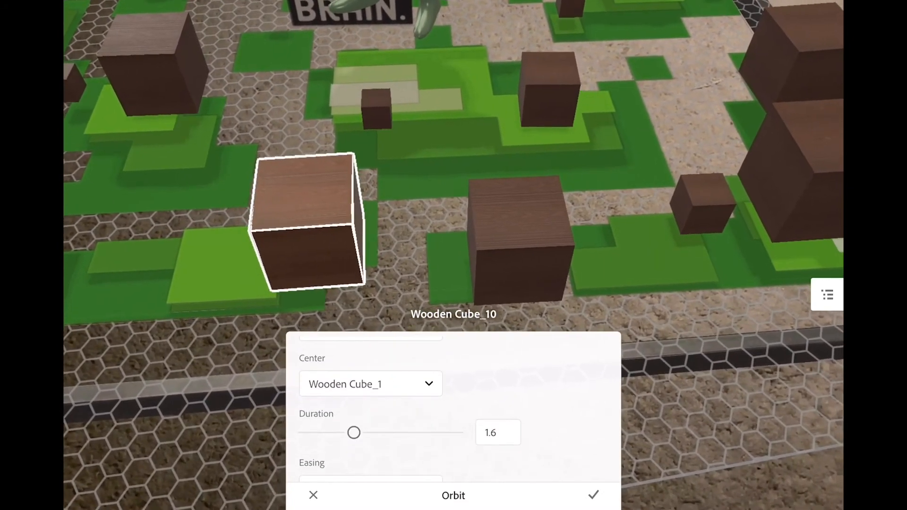
{"action": "left_click", "coordinate": [497, 433]}
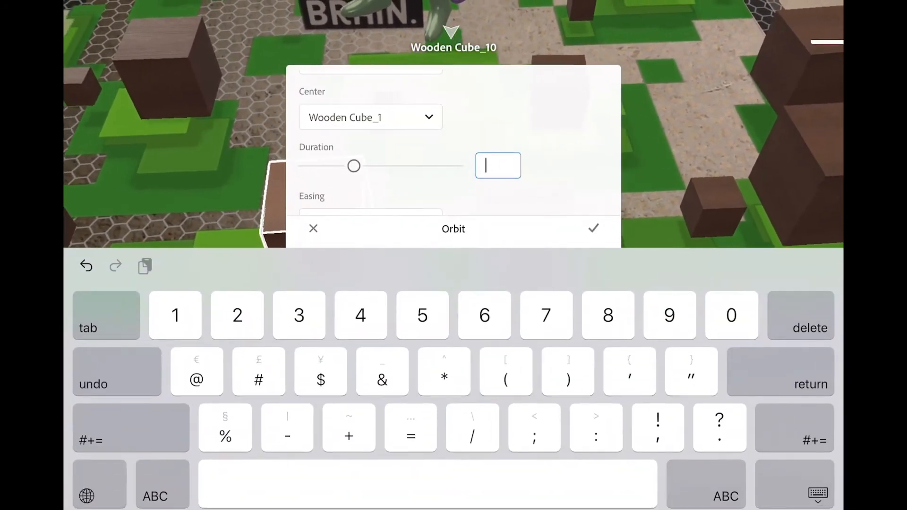
{"action": "type", "text": "10"}
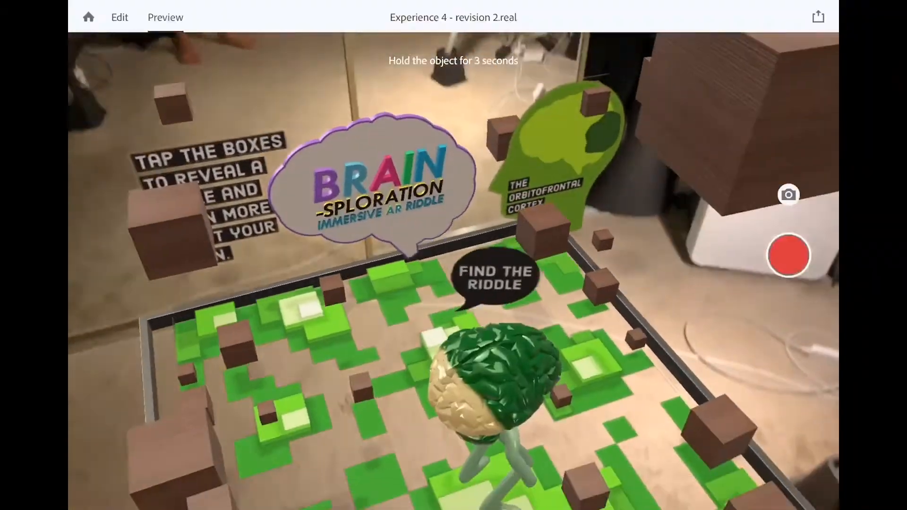
{"action": "left_click", "coordinate": [119, 17]}
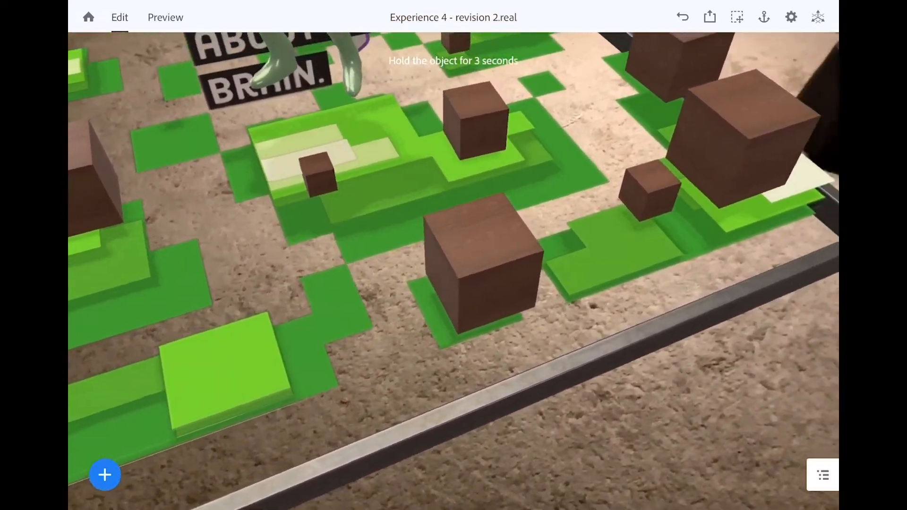
{"action": "left_click", "coordinate": [105, 475]}
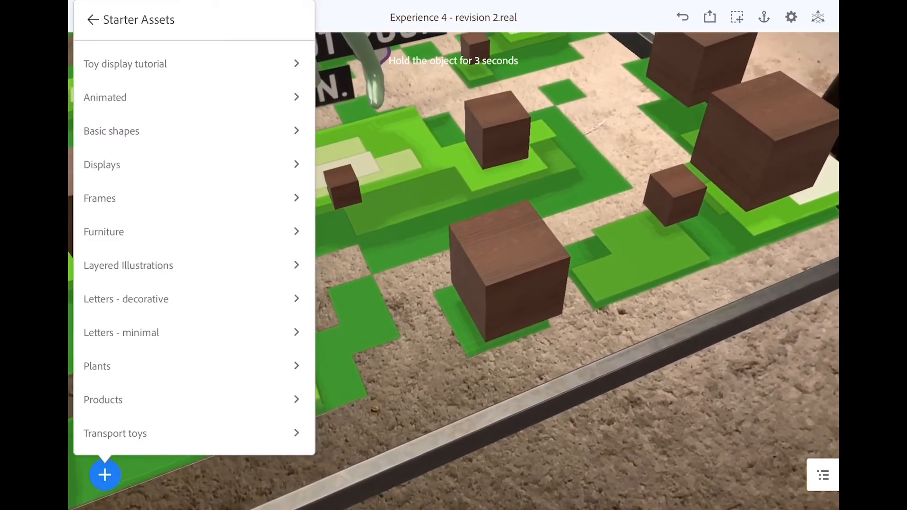
{"action": "left_click", "coordinate": [111, 131]}
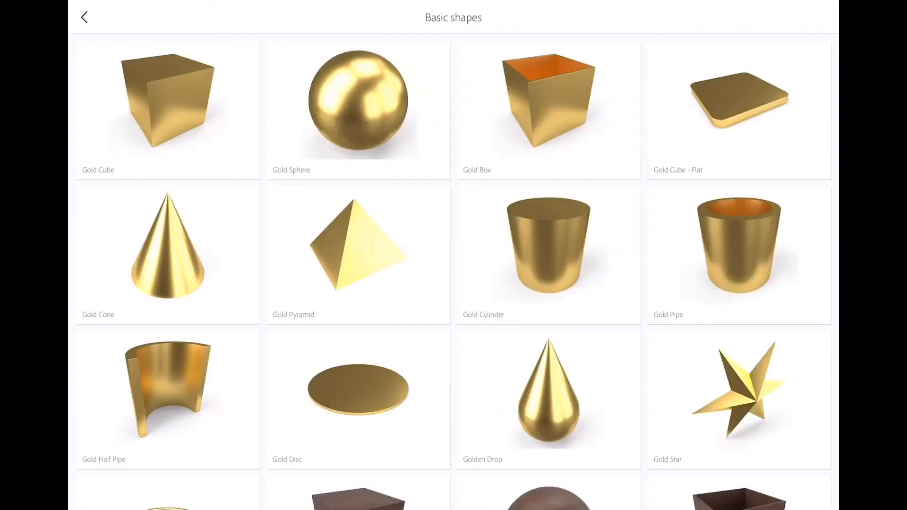
{"action": "left_click", "coordinate": [357, 255]}
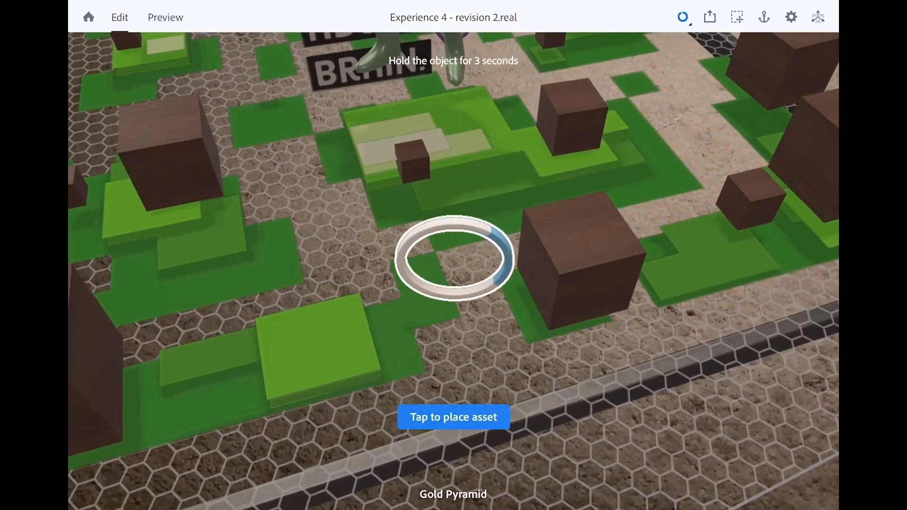
{"action": "left_click", "coordinate": [453, 416]}
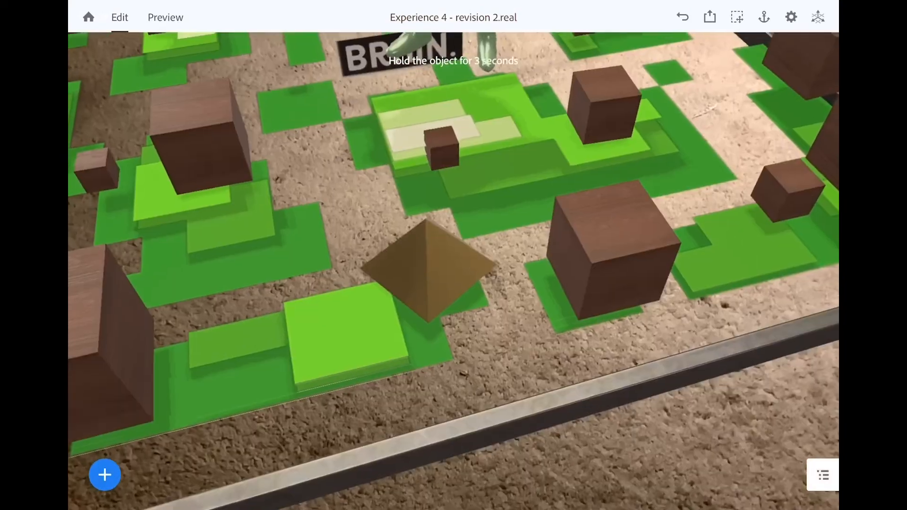
Step: Select the Gold Pyramid and give it a Tap trigger with a Path move action
{"action": "left_click", "coordinate": [431, 272]}
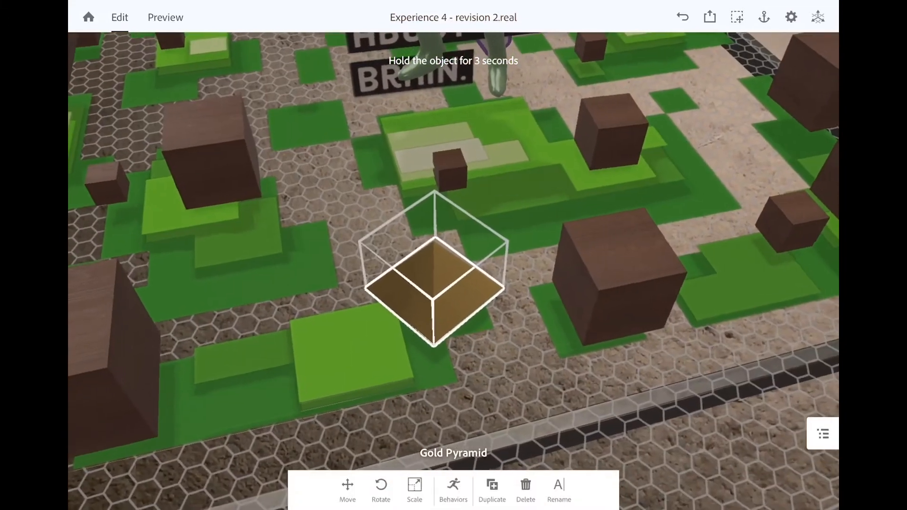
{"action": "left_click", "coordinate": [453, 490]}
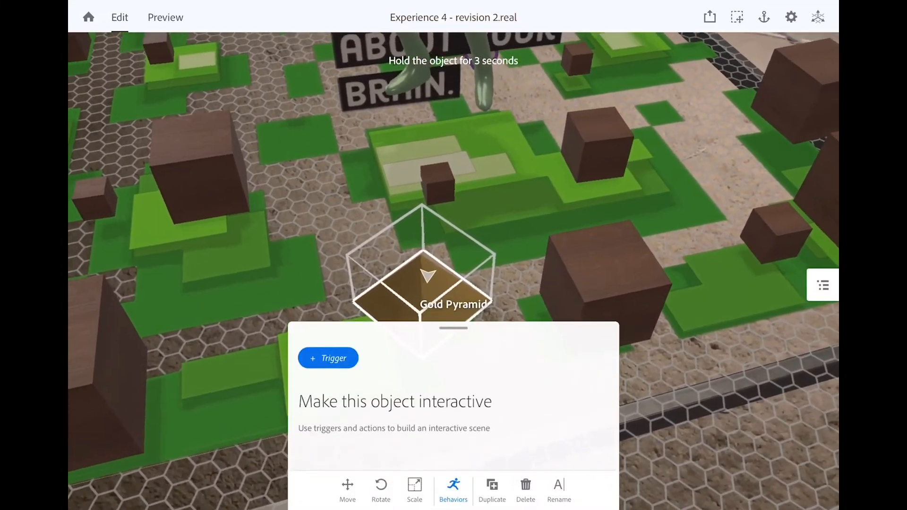
{"action": "left_click", "coordinate": [328, 358]}
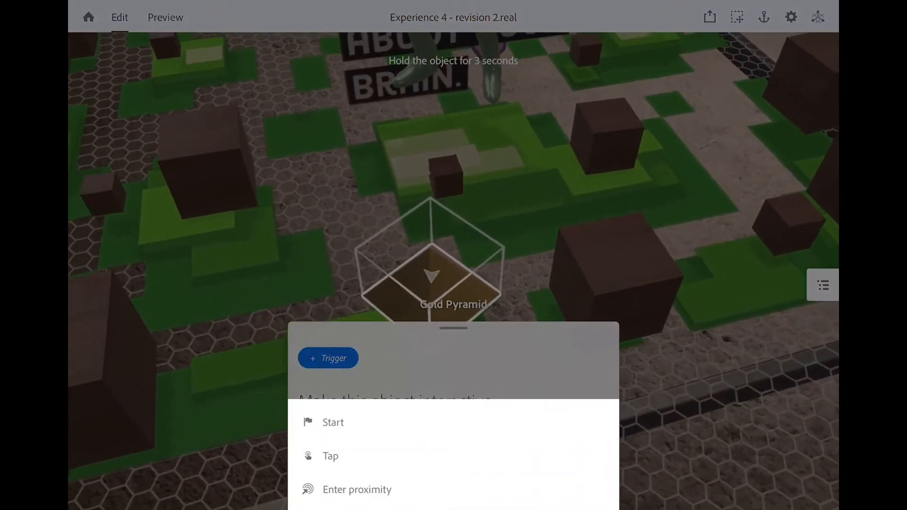
{"action": "left_click", "coordinate": [330, 456]}
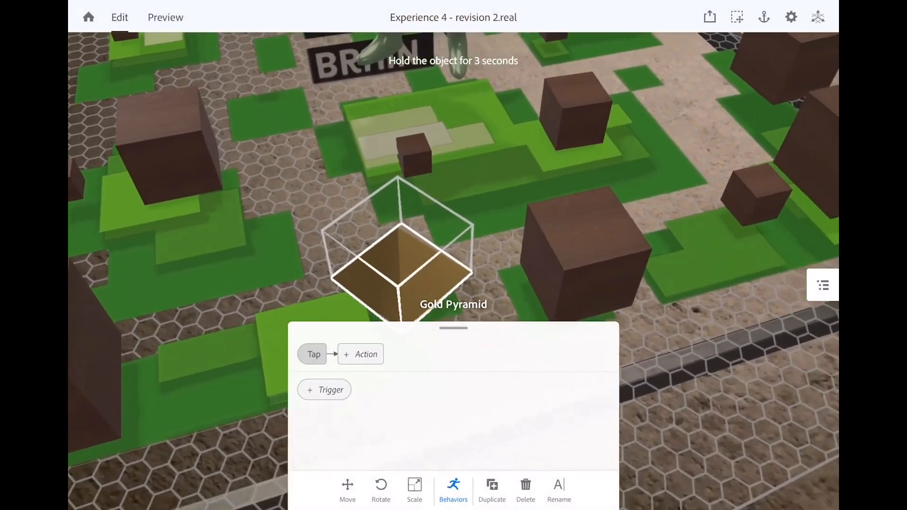
{"action": "left_click", "coordinate": [360, 353]}
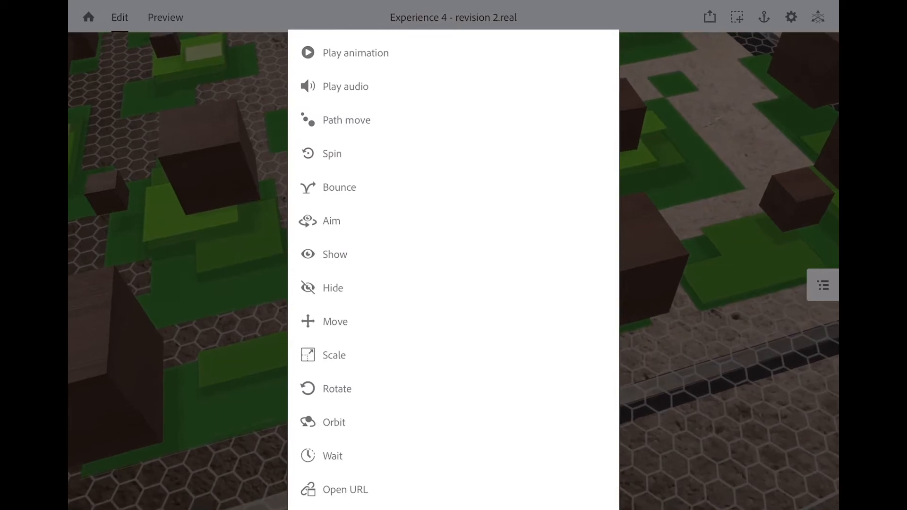
{"action": "left_click", "coordinate": [347, 120]}
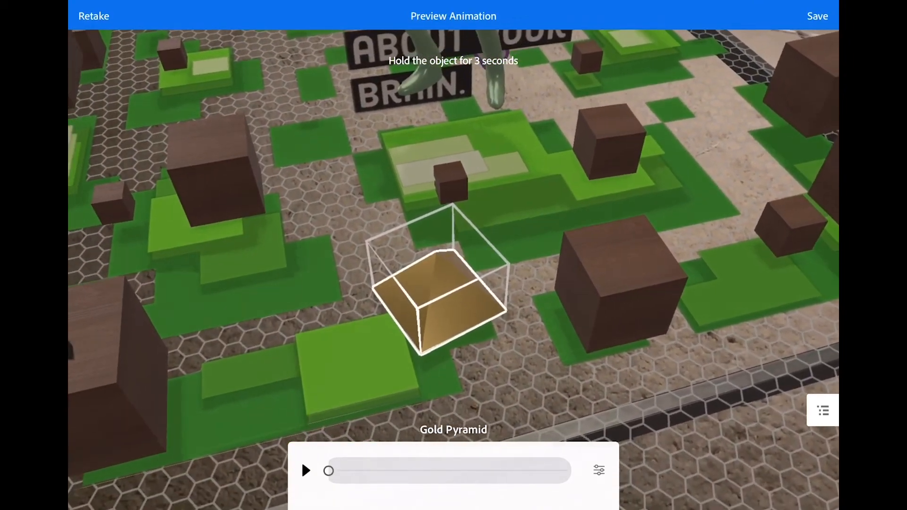
Step: Play back the pyramid's recorded path, pause it, retake the recording and show path options
{"action": "left_click", "coordinate": [306, 471]}
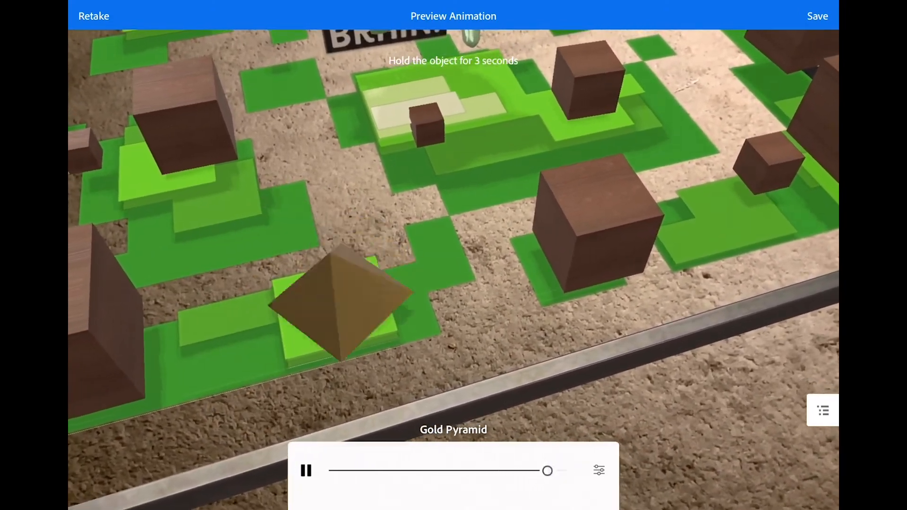
{"action": "left_click", "coordinate": [306, 471]}
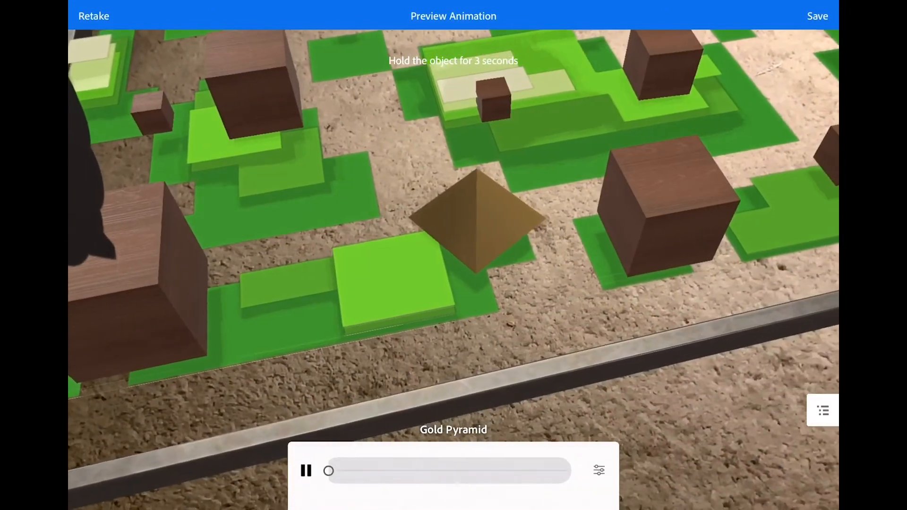
{"action": "left_click", "coordinate": [305, 470]}
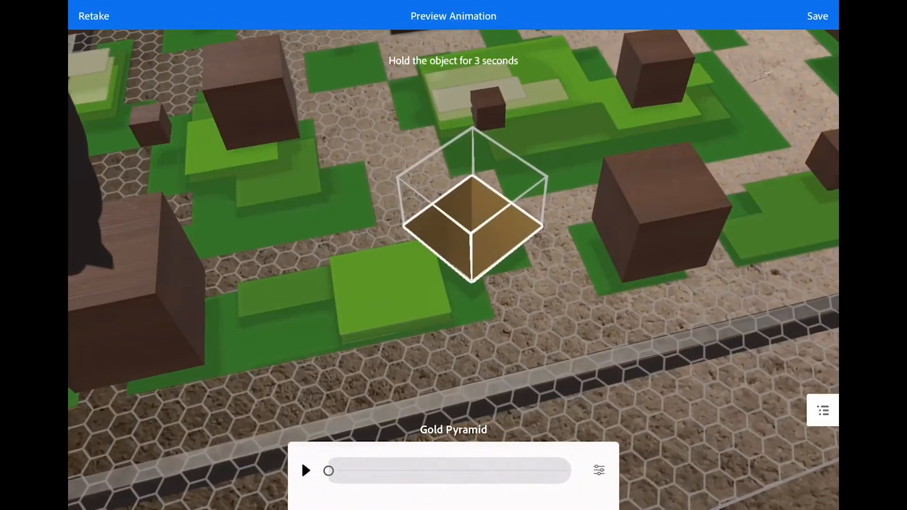
{"action": "left_click", "coordinate": [305, 470]}
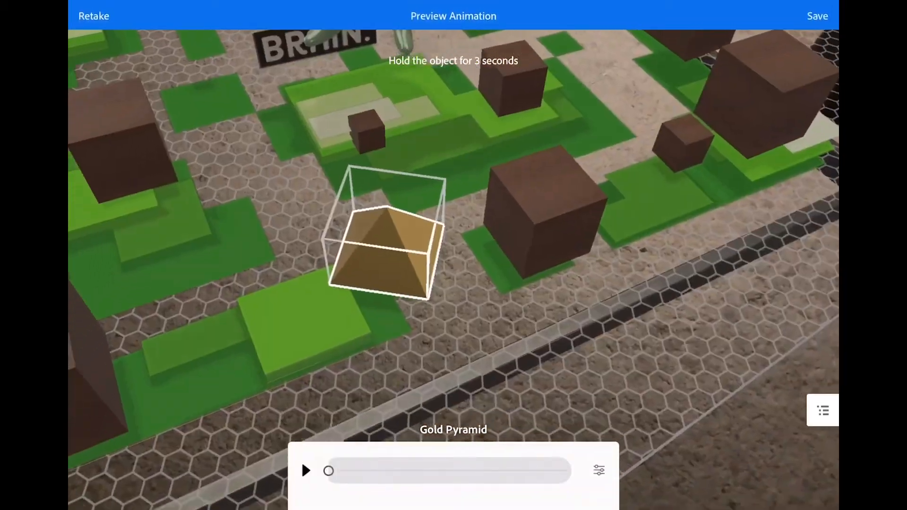
{"action": "left_click", "coordinate": [305, 470]}
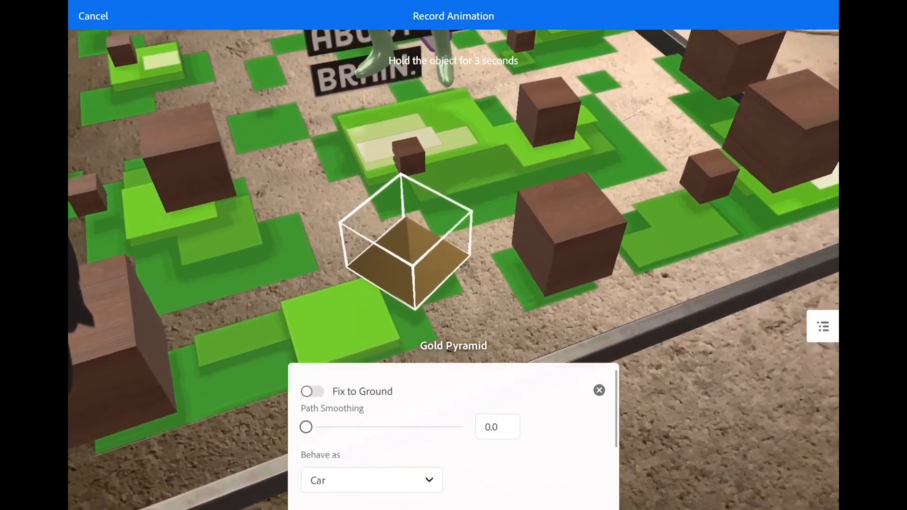
Step: Re-record the pyramid's path with Behave as set to Plane and save it
{"action": "left_click", "coordinate": [371, 480]}
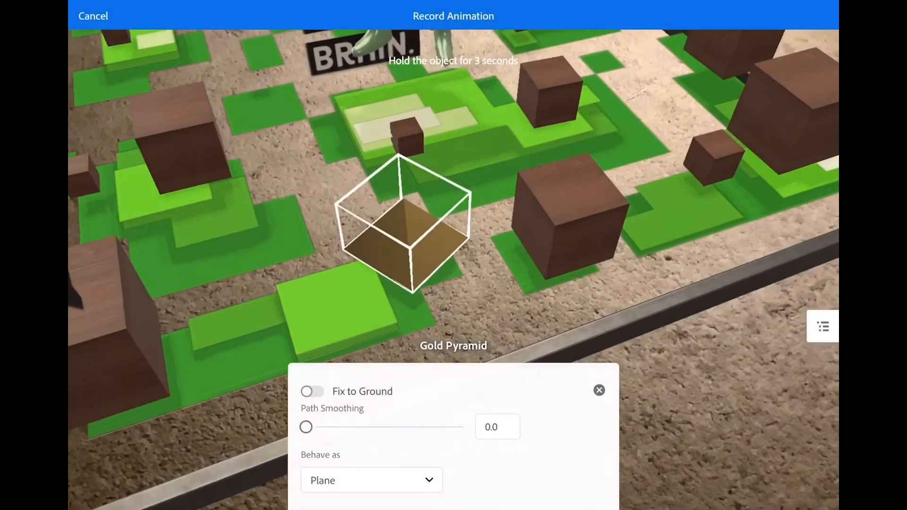
{"action": "left_click", "coordinate": [372, 480]}
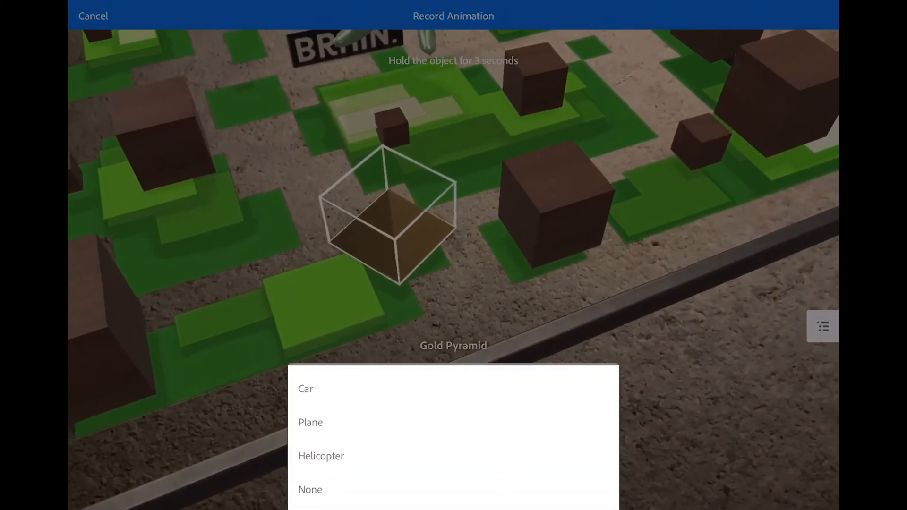
{"action": "left_click", "coordinate": [311, 422]}
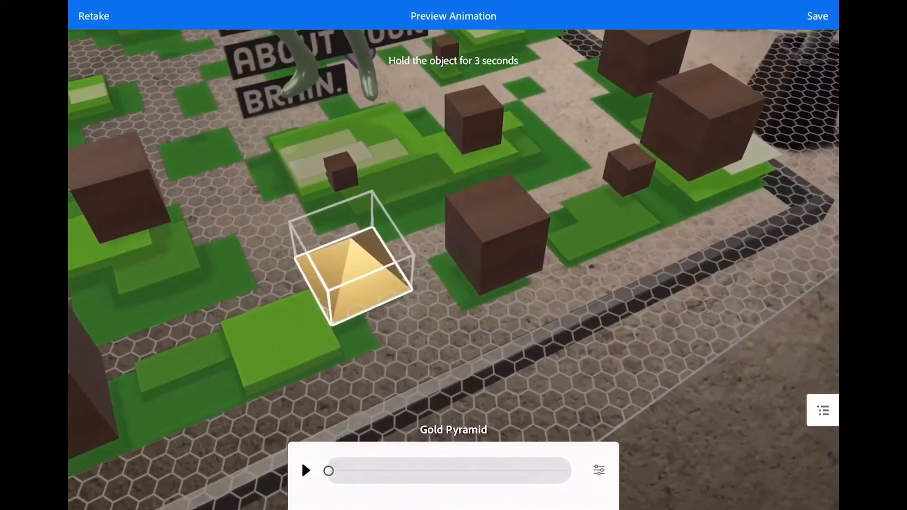
{"action": "left_click", "coordinate": [599, 471]}
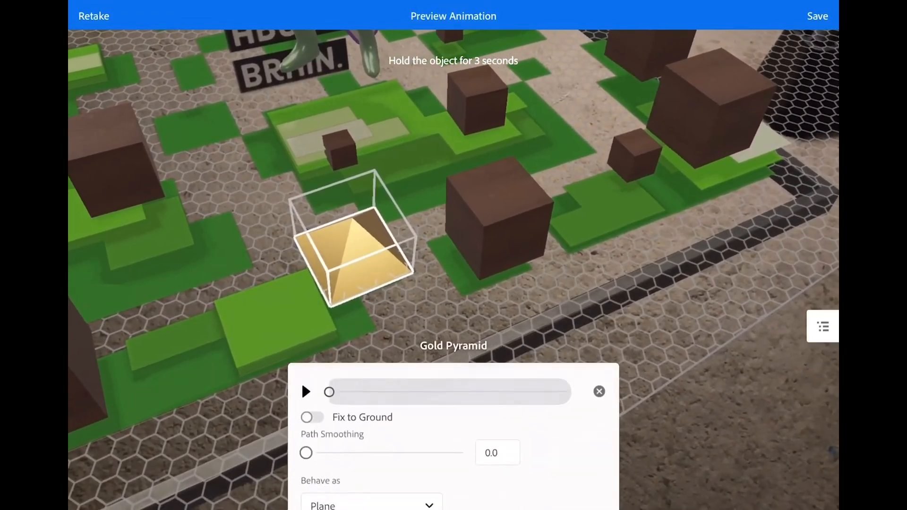
{"action": "left_click", "coordinate": [370, 505]}
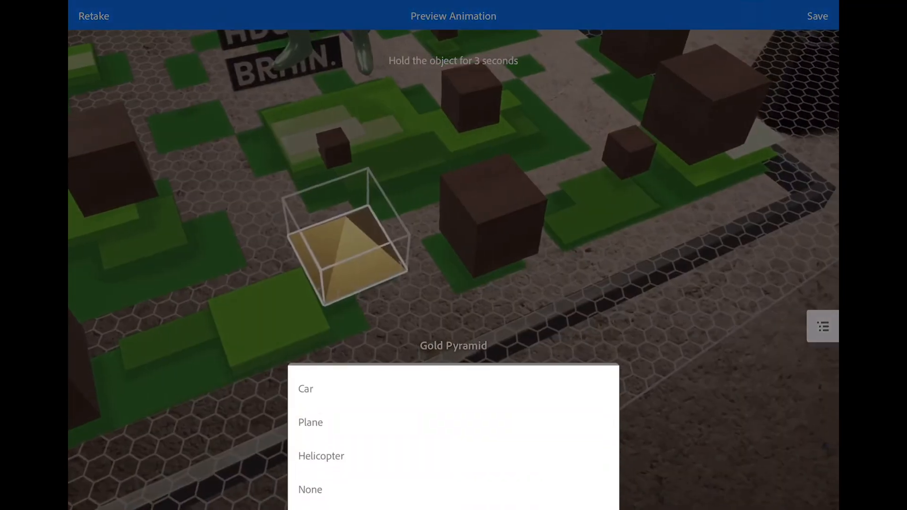
{"action": "left_click", "coordinate": [321, 456]}
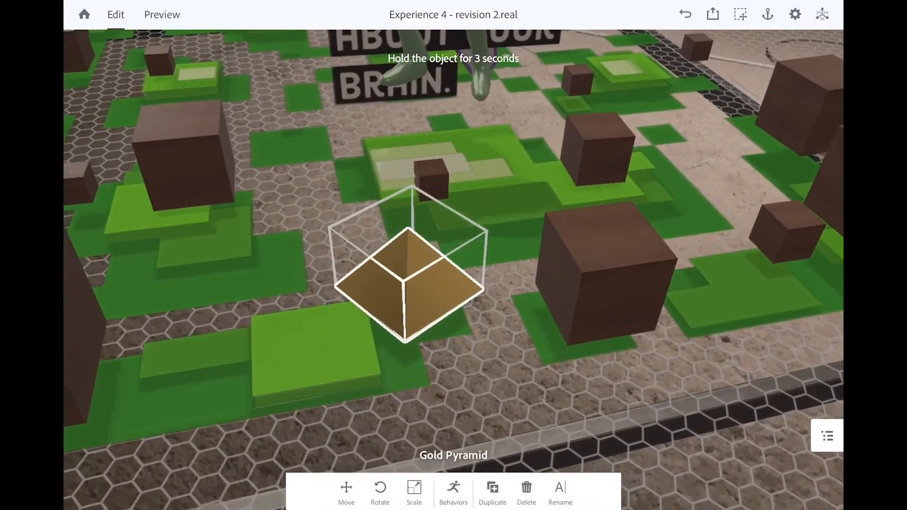
Step: Add a Wait action with a set duration after the pyramid's path move, then preview
{"action": "left_click", "coordinate": [161, 14]}
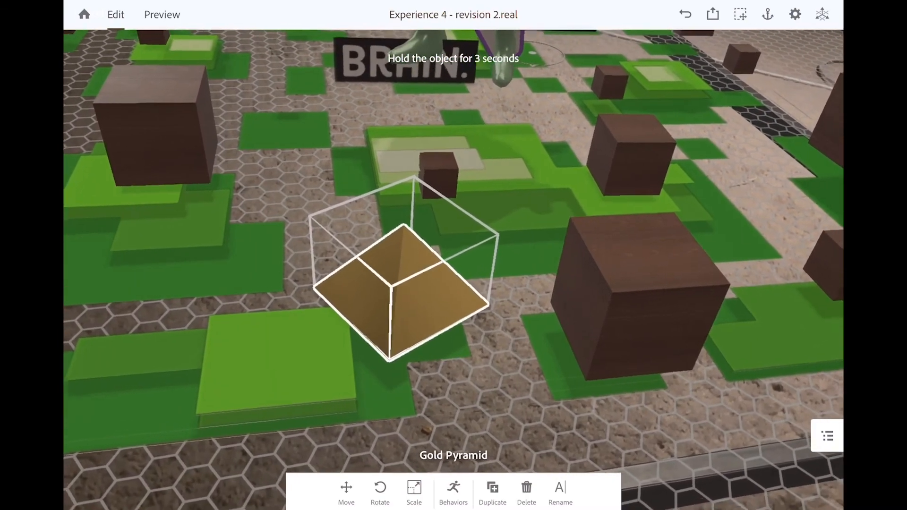
{"action": "left_click", "coordinate": [453, 493]}
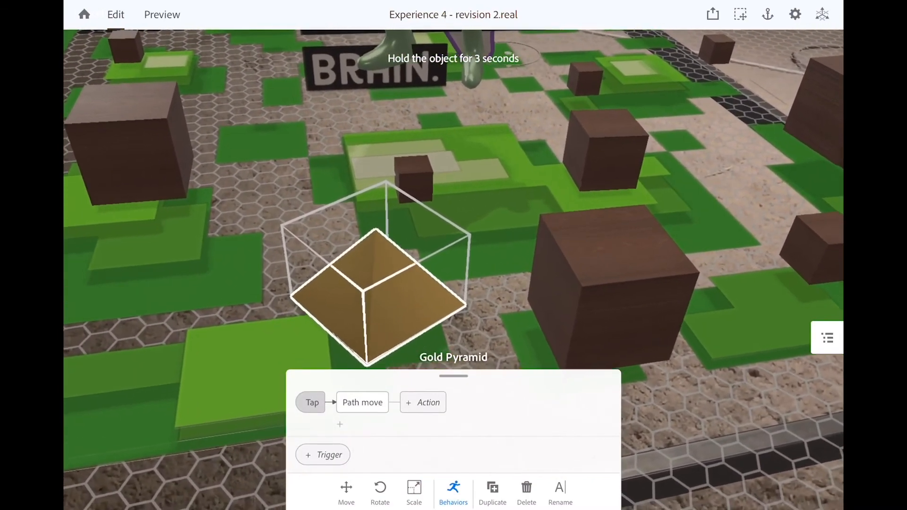
{"action": "left_click", "coordinate": [423, 402]}
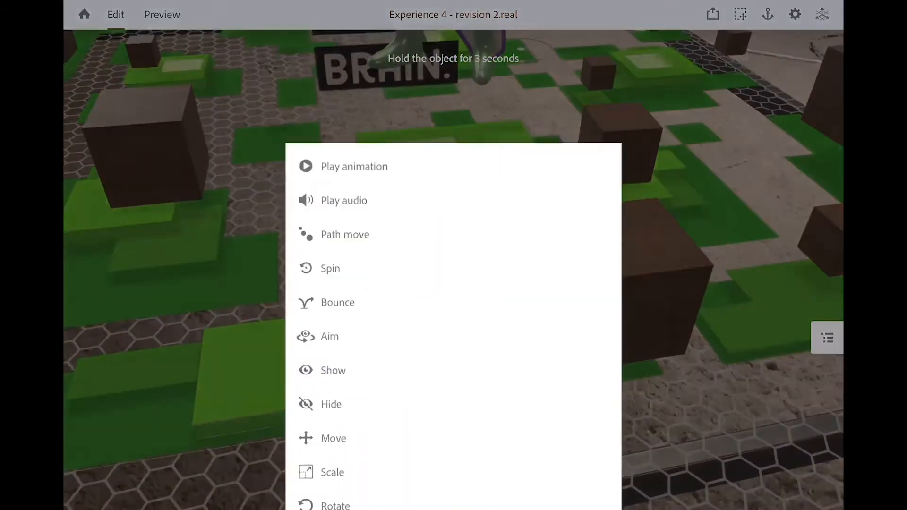
{"action": "scroll", "scroll_direction": "down", "scroll_amount": 3}
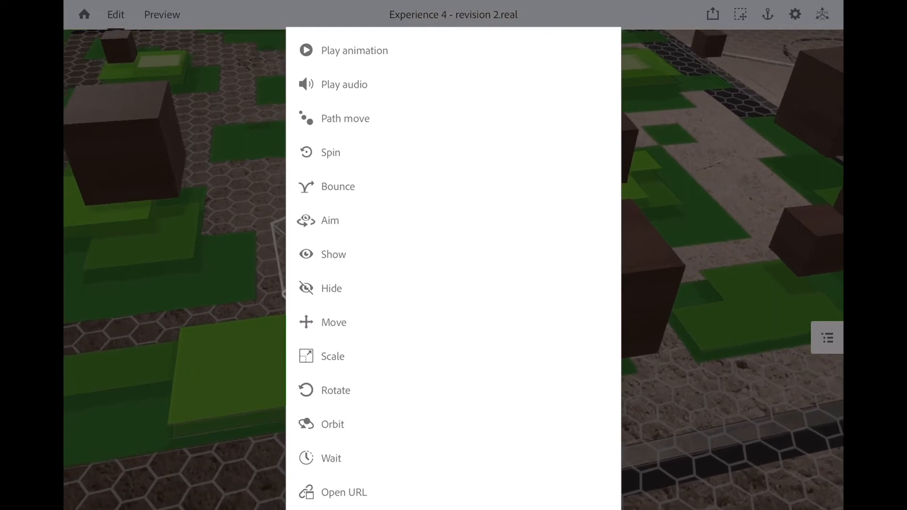
{"action": "left_click", "coordinate": [330, 458]}
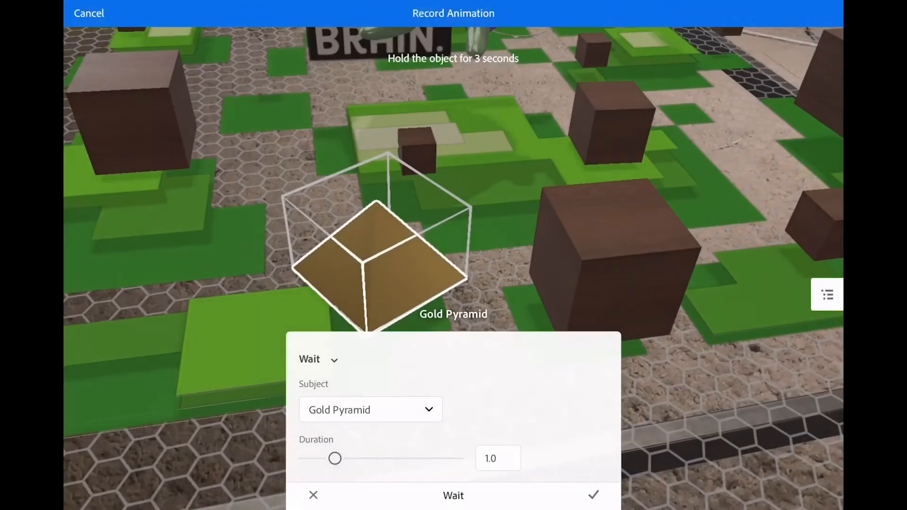
{"action": "left_click_drag", "start_coordinate": [335, 458], "coordinate": [378, 458]}
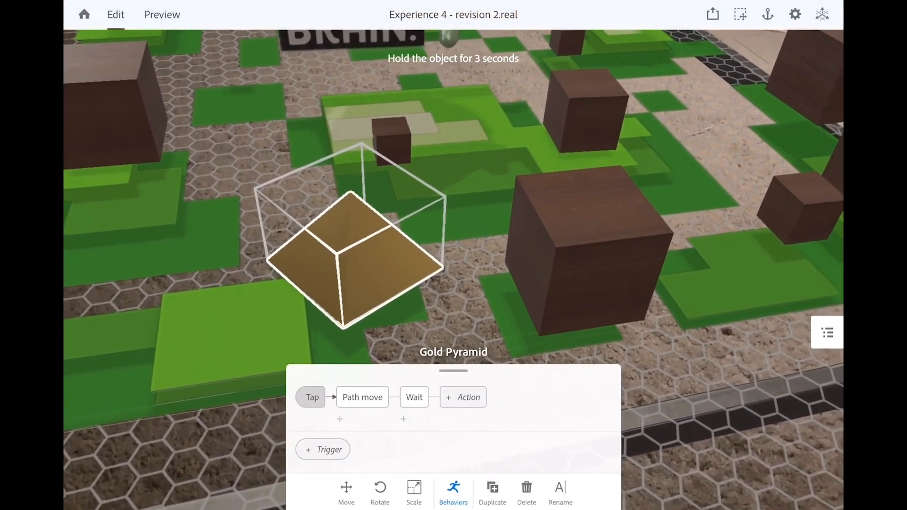
{"action": "left_click", "coordinate": [463, 397]}
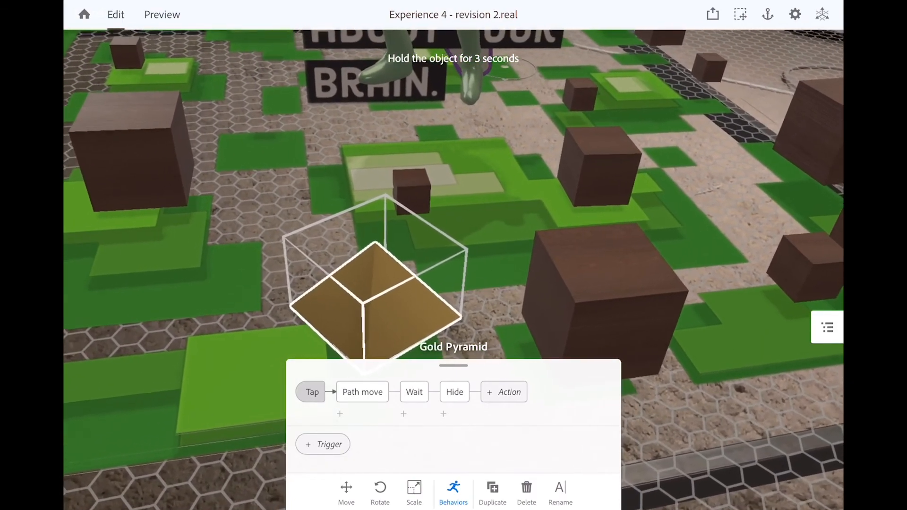
{"action": "left_click", "coordinate": [162, 15]}
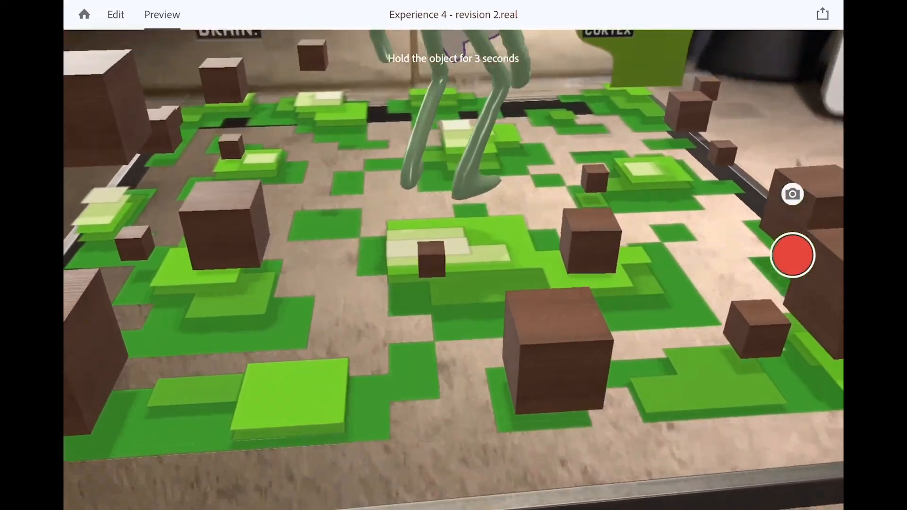
Step: Play the pyramid's Path move animation, scrub ahead on the timeline, and pause
{"action": "left_click", "coordinate": [792, 255]}
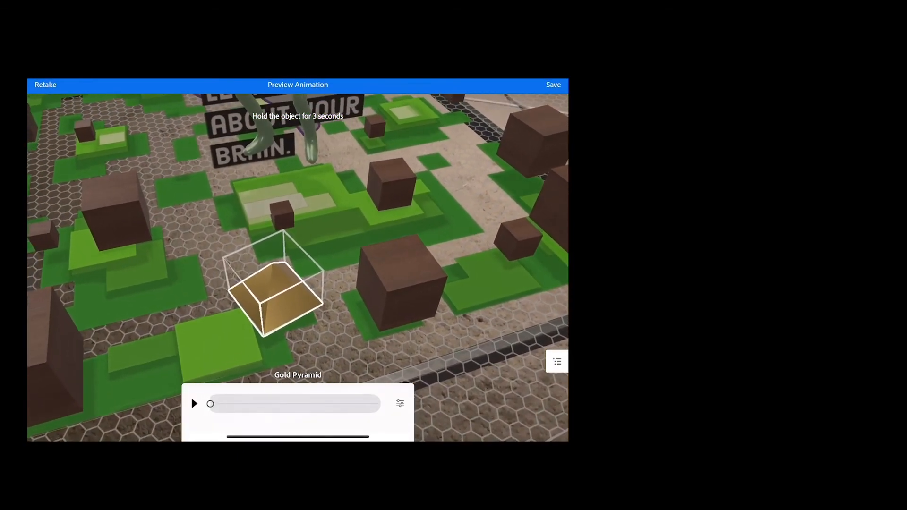
{"action": "left_click", "coordinate": [194, 404]}
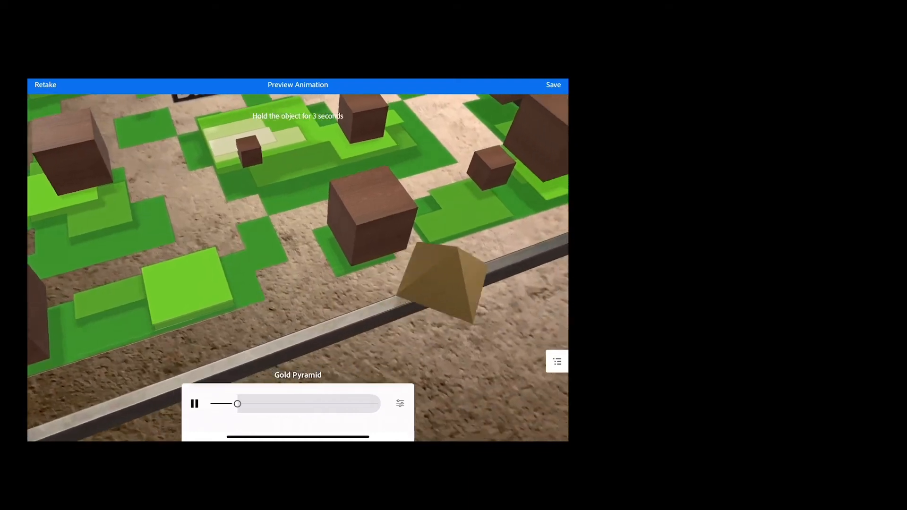
{"action": "left_click_drag", "start_coordinate": [237, 404], "coordinate": [353, 404]}
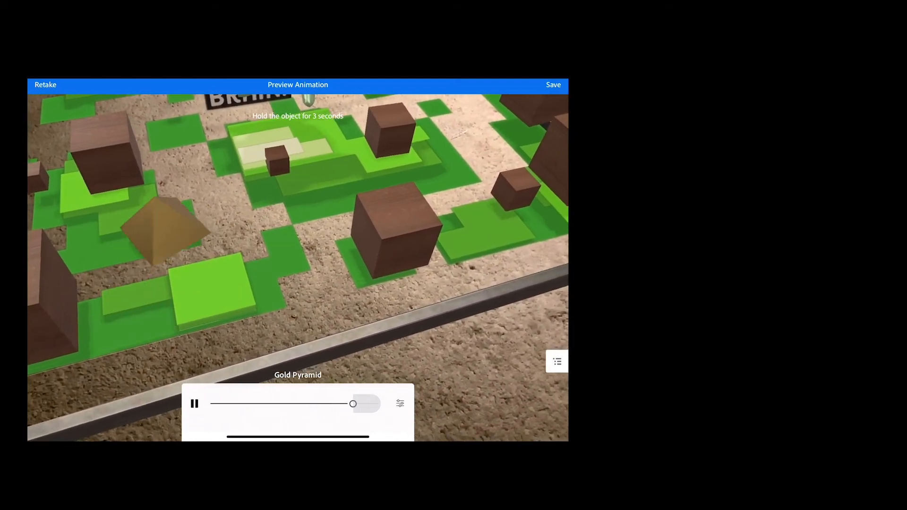
{"action": "left_click", "coordinate": [195, 404]}
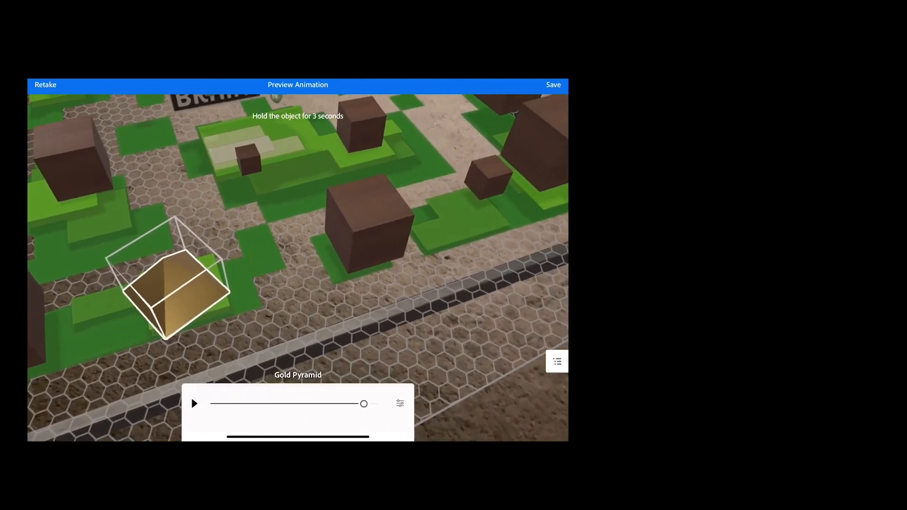